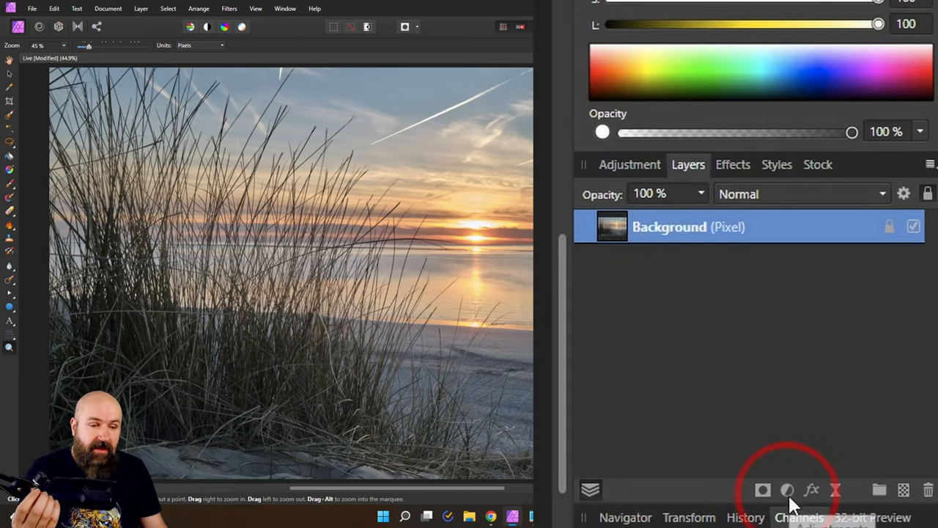
# Add a Curves adjustment to the photo from the Layers panel's adjustment list.
pyautogui.click(786, 489)
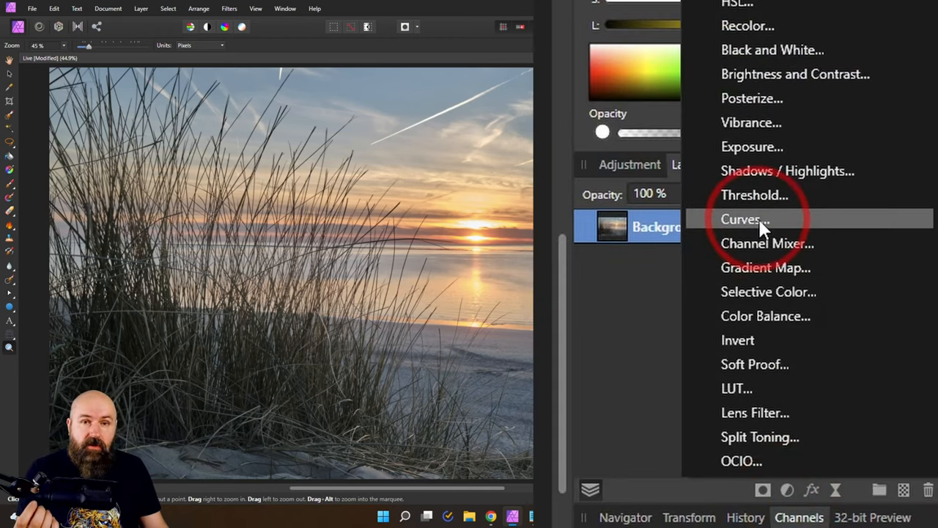
pyautogui.click(744, 219)
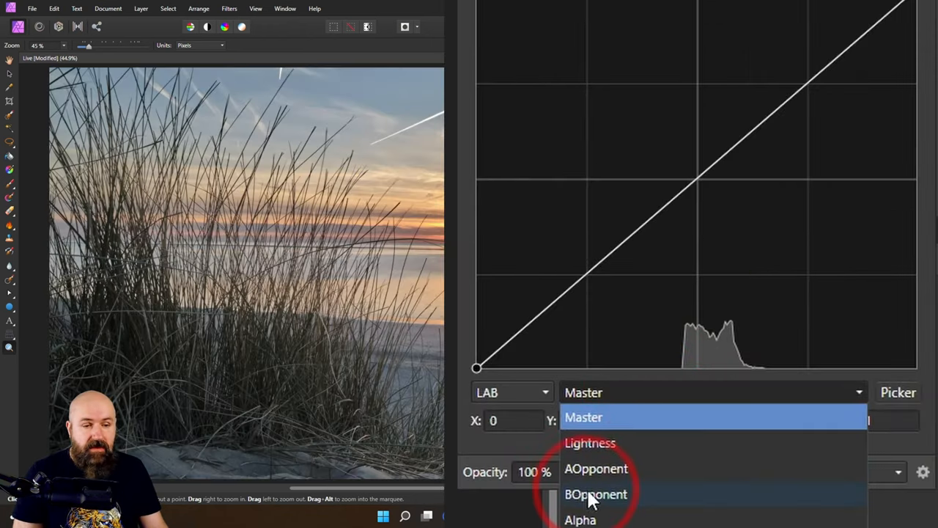
# Switch to the B opponent channel and push the highlight point up toward yellow.
pyautogui.click(595, 492)
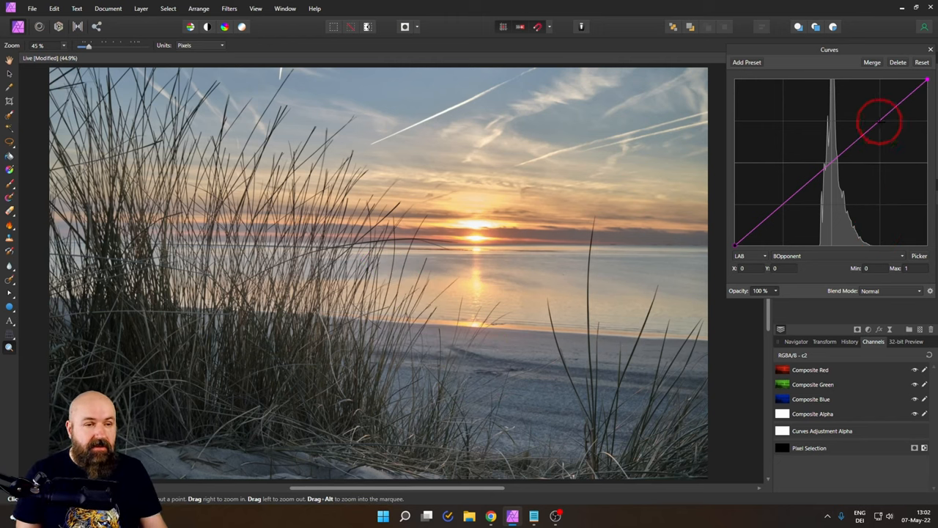
pyautogui.moveTo(879, 120); pyautogui.dragTo(864, 131)
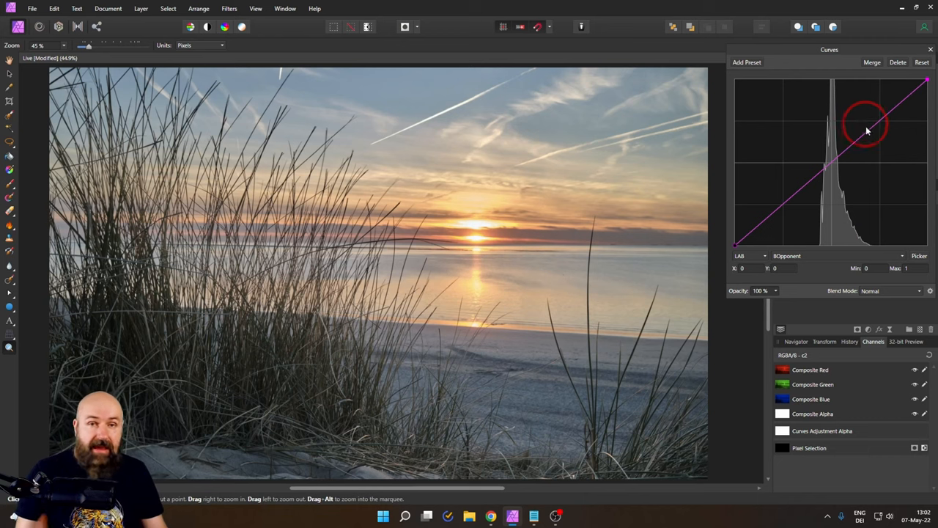
pyautogui.moveTo(865, 130); pyautogui.dragTo(879, 117)
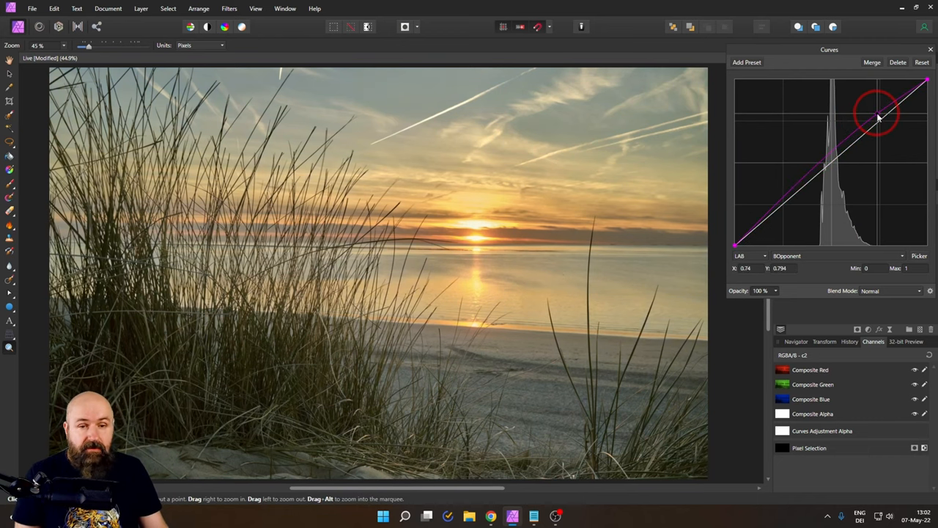
pyautogui.moveTo(877, 117); pyautogui.dragTo(876, 112)
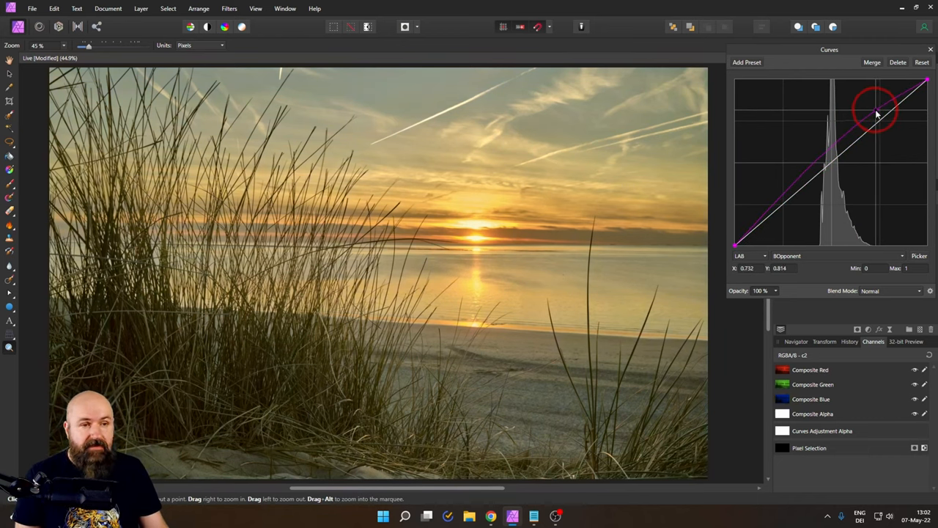
# Add and fine-tune a shadow point on the B curve to balance the warmth.
pyautogui.moveTo(877, 110); pyautogui.dragTo(747, 227)
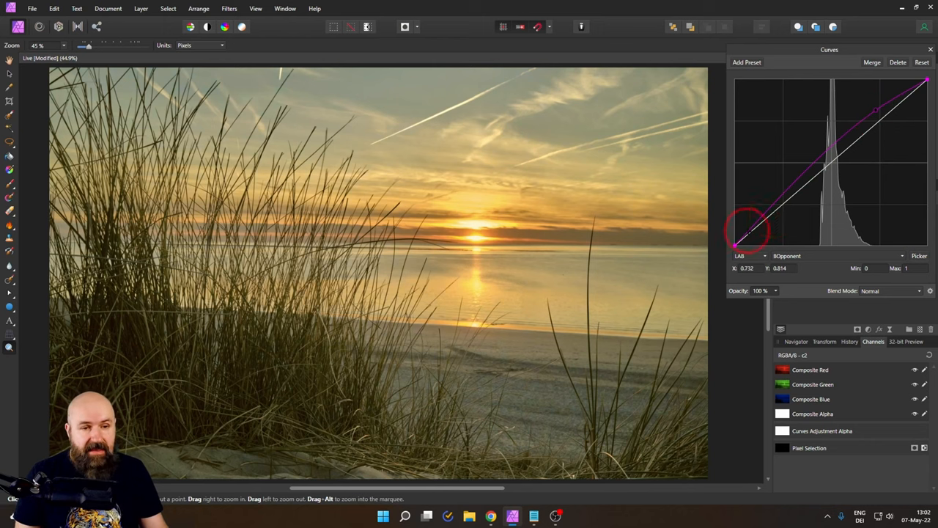
pyautogui.moveTo(740, 242); pyautogui.dragTo(798, 179)
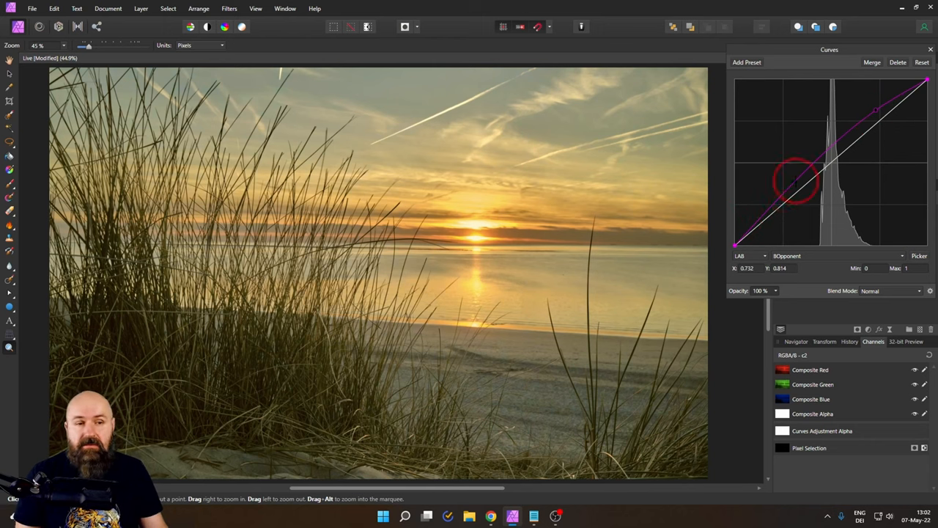
pyautogui.moveTo(794, 179); pyautogui.dragTo(759, 234)
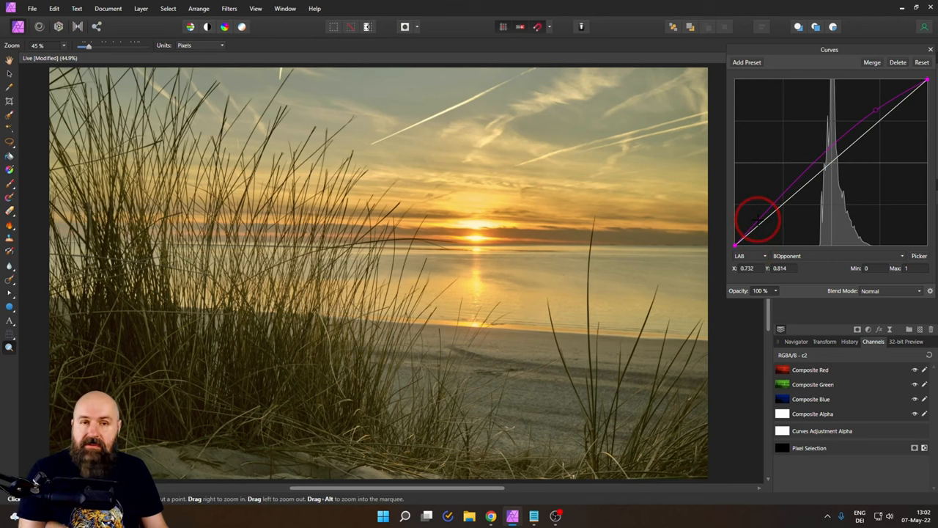
pyautogui.moveTo(755, 220); pyautogui.dragTo(747, 231)
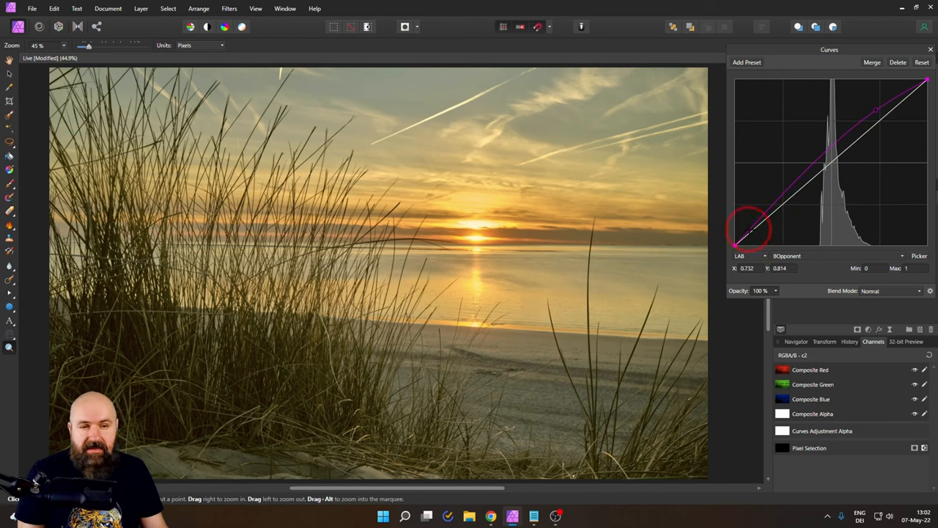
pyautogui.moveTo(749, 227); pyautogui.dragTo(765, 223)
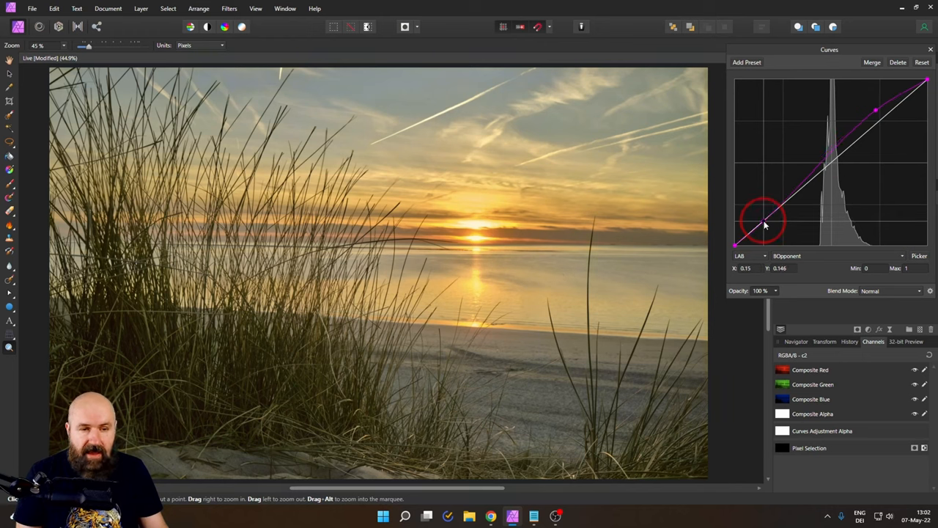
pyautogui.moveTo(765, 223); pyautogui.dragTo(765, 226)
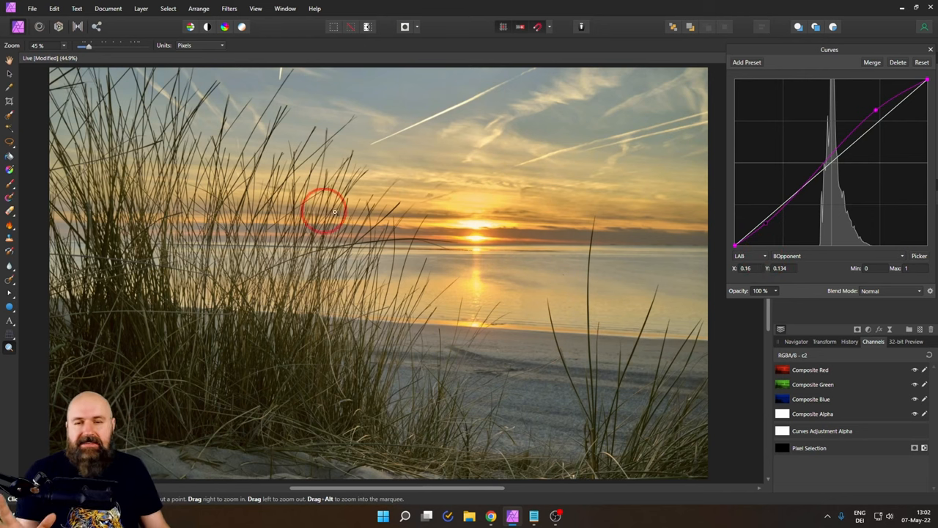
pyautogui.moveTo(553, 211)
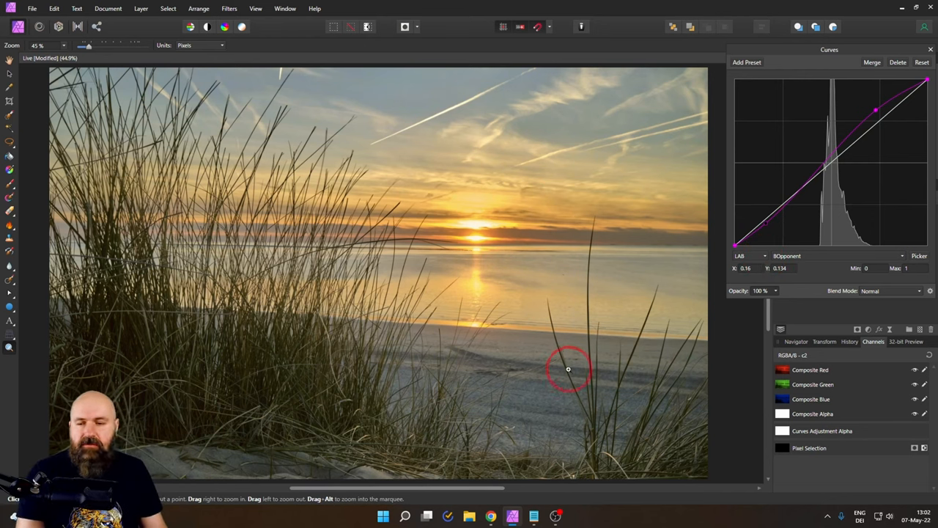
pyautogui.moveTo(188, 404)
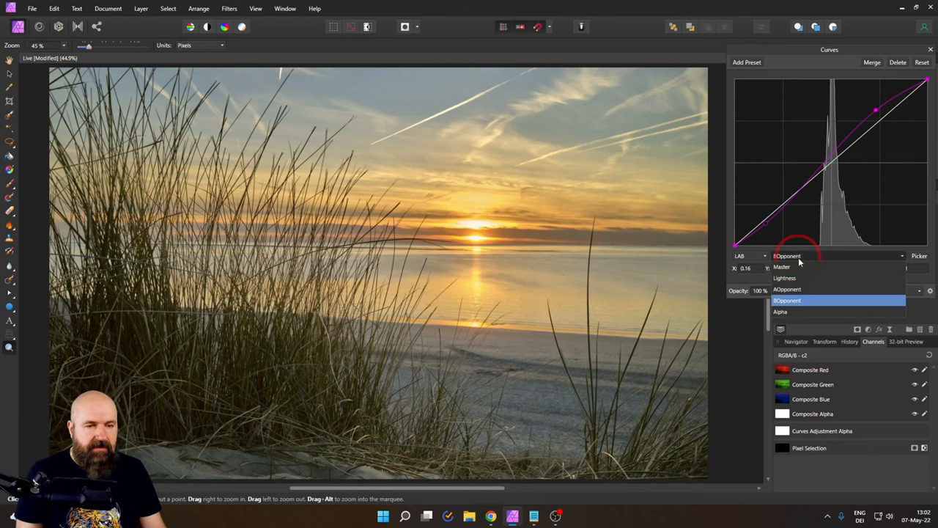
# On the master channel, raise a highlight point and lower a shadow point into an S-curve.
pyautogui.click(782, 267)
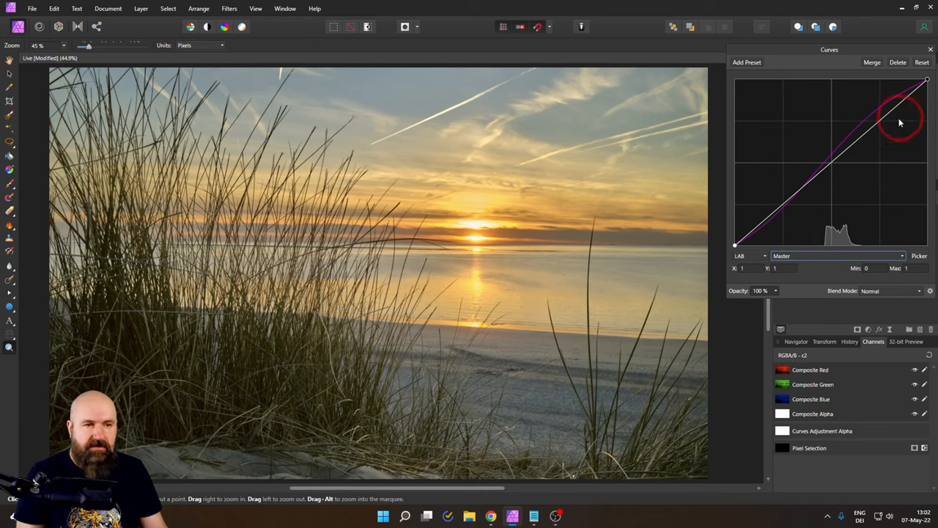
pyautogui.moveTo(900, 120); pyautogui.dragTo(878, 123)
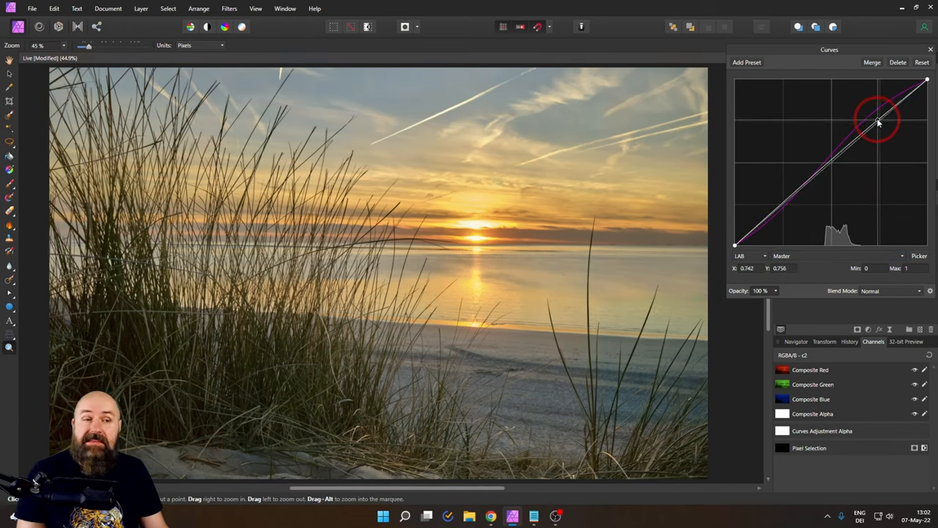
pyautogui.moveTo(877, 123); pyautogui.dragTo(877, 116)
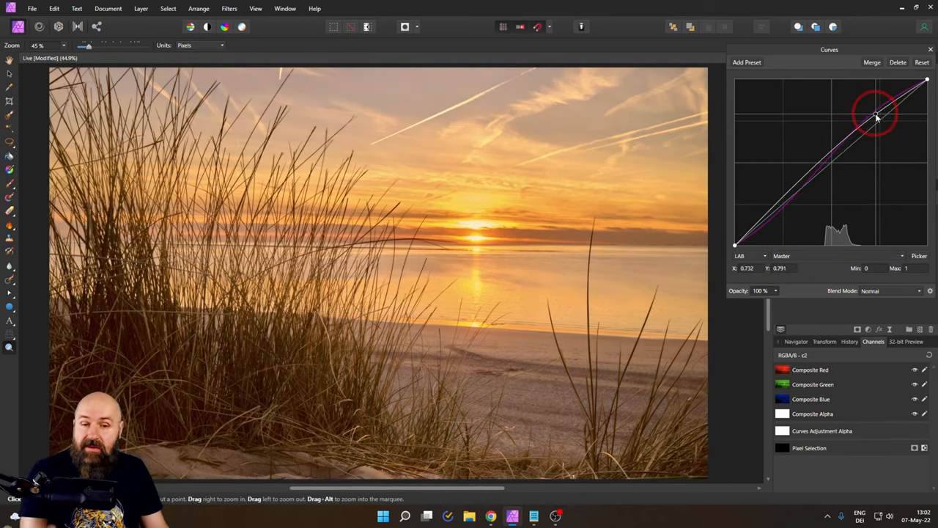
pyautogui.moveTo(876, 119); pyautogui.dragTo(876, 110)
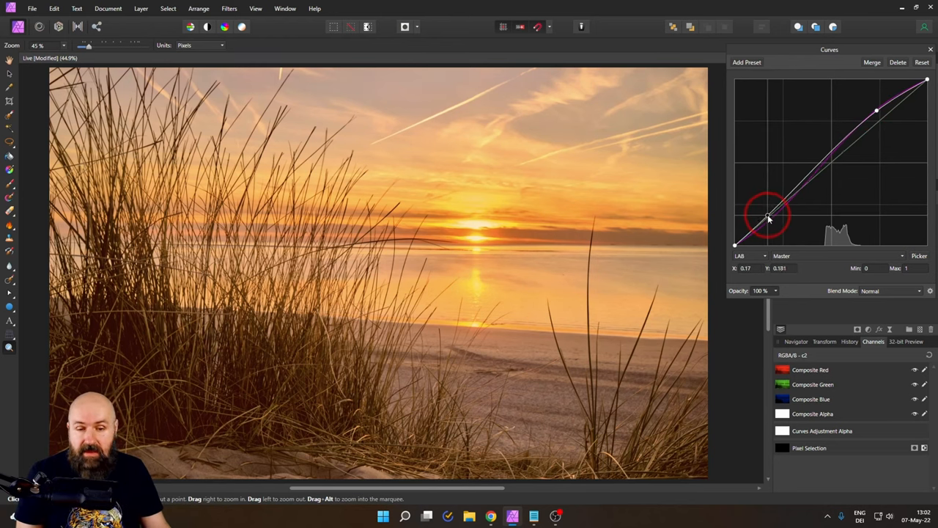
pyautogui.moveTo(767, 217); pyautogui.dragTo(767, 222)
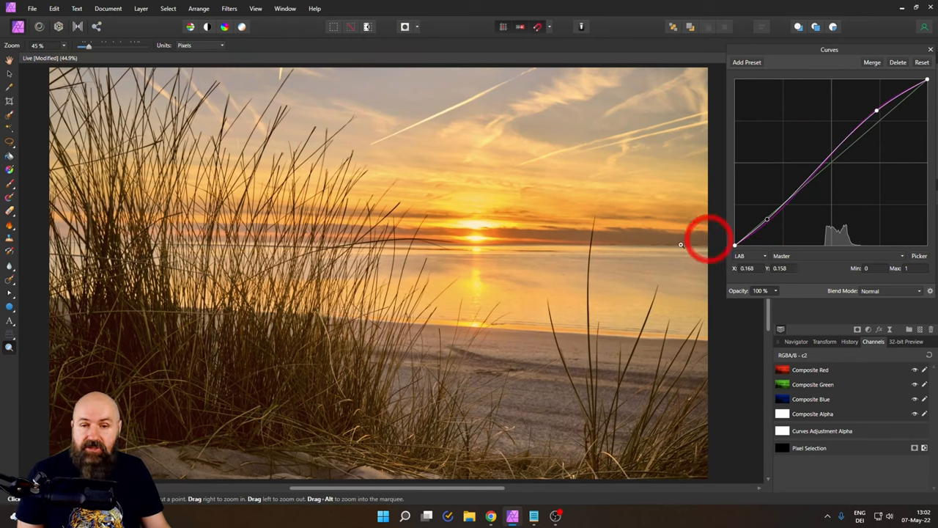
pyautogui.moveTo(436, 369)
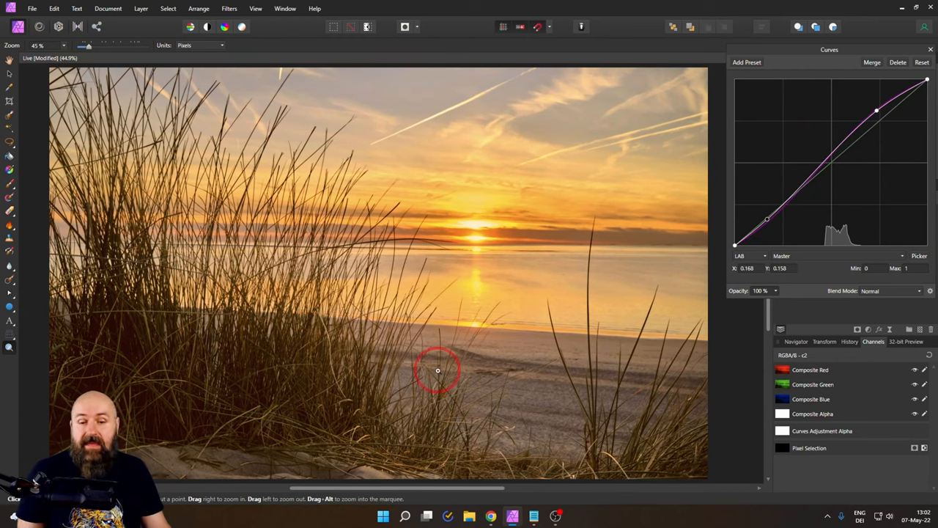
pyautogui.moveTo(563, 185)
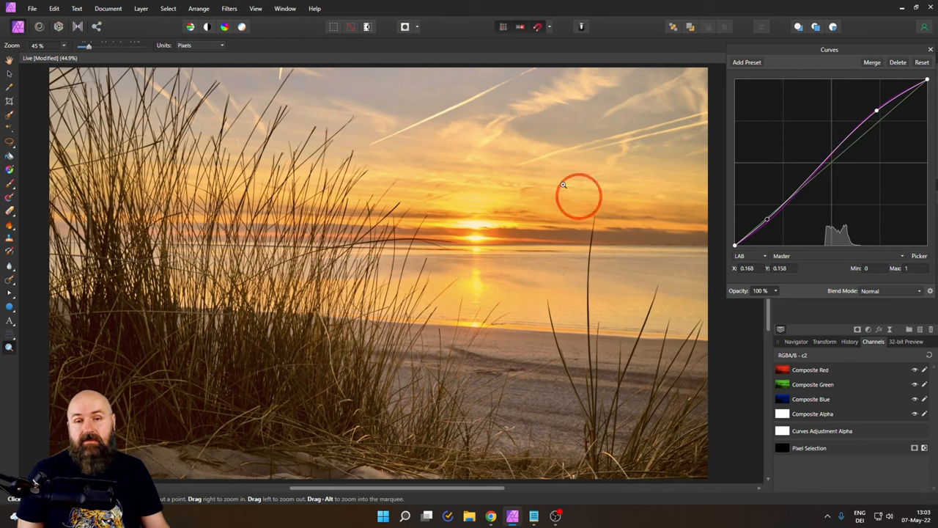
pyautogui.moveTo(592, 107)
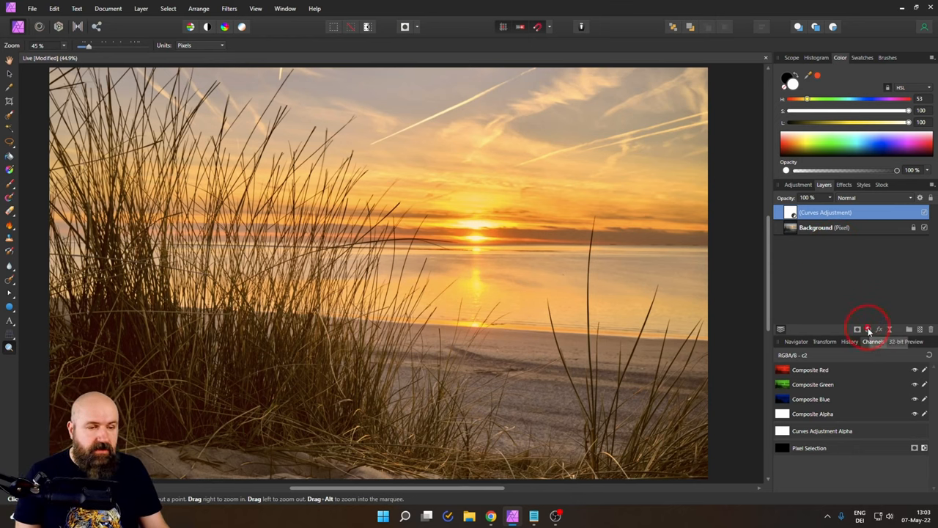
# Add a Gradient Map adjustment blended as Soft Light and bring up the blue end's colour picker.
pyautogui.click(868, 329)
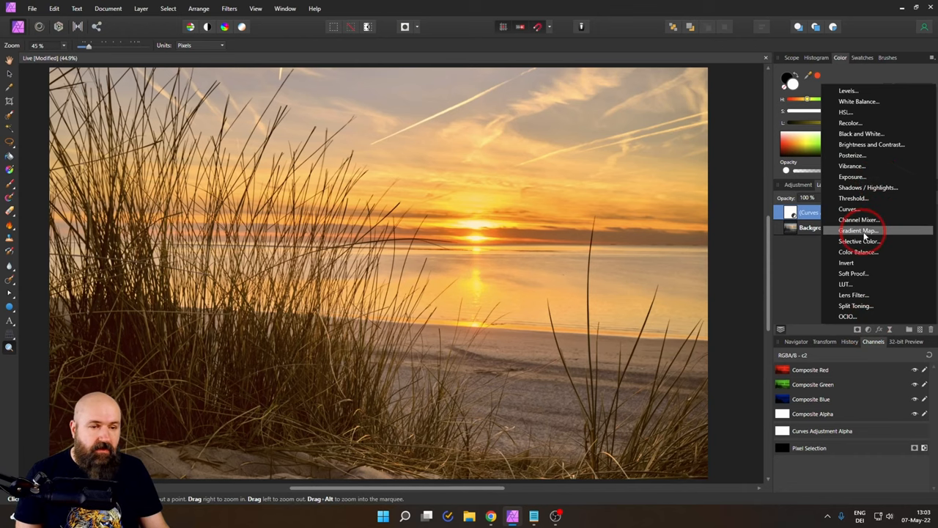
pyautogui.click(857, 230)
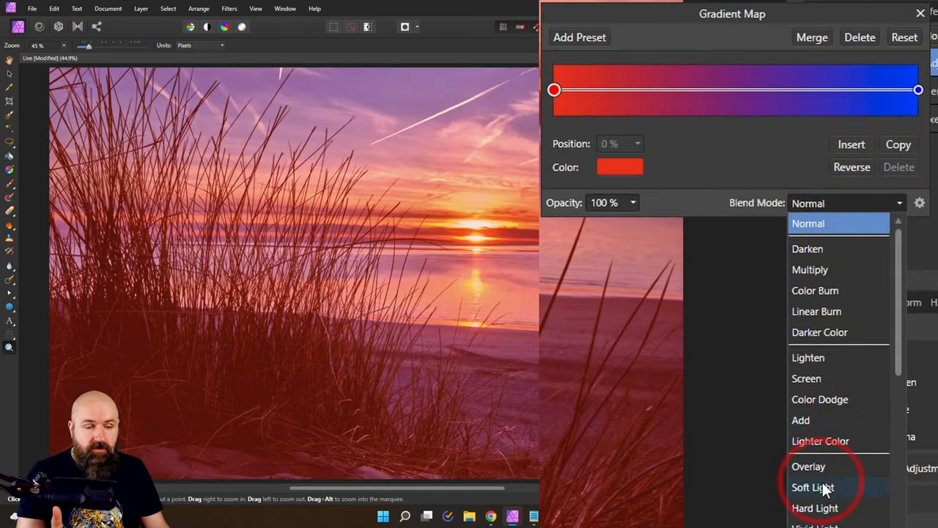
pyautogui.click(812, 487)
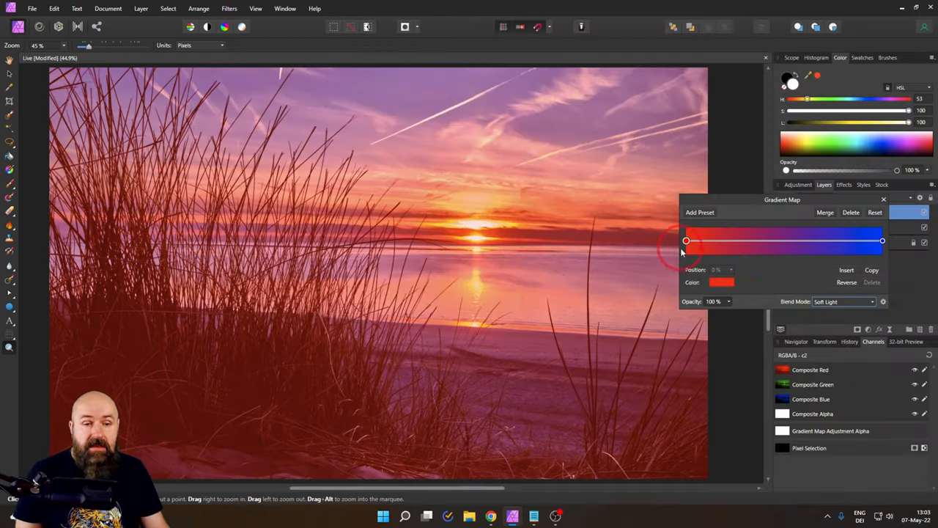
pyautogui.click(882, 241)
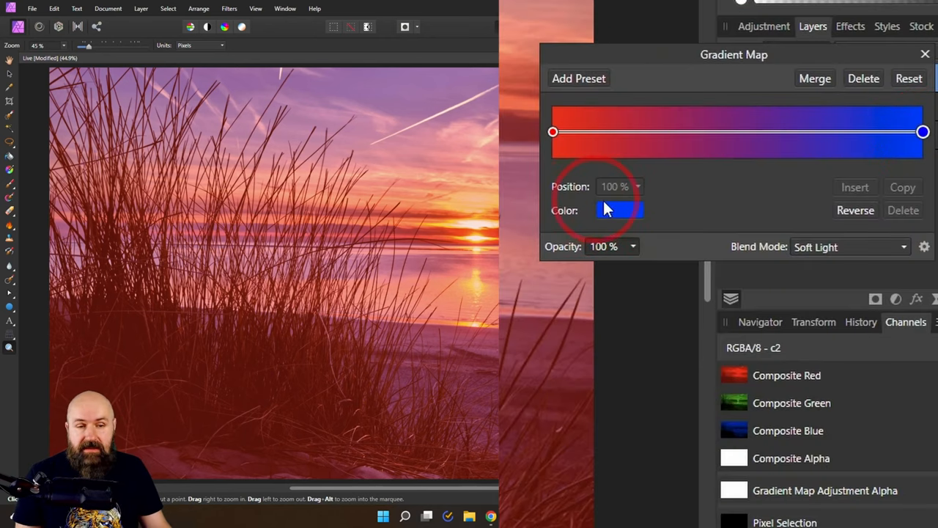
pyautogui.click(618, 211)
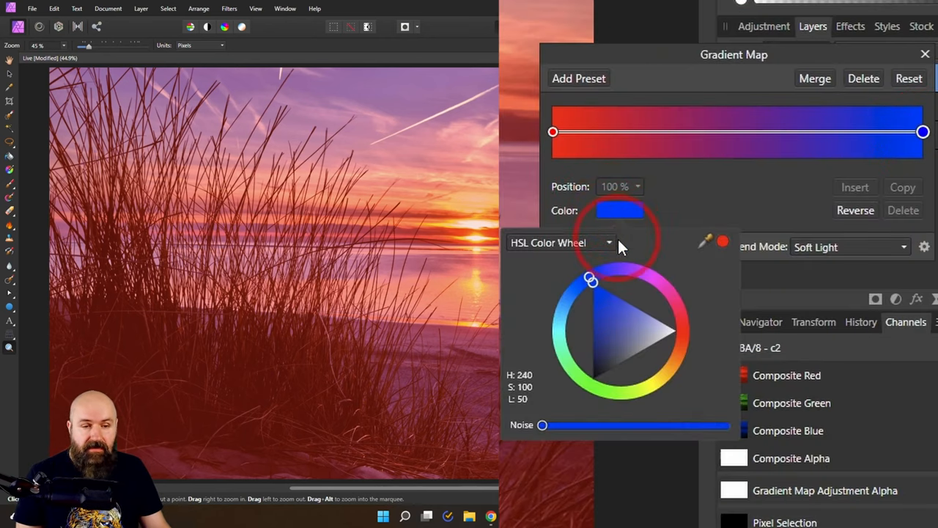
# Set the gradient's blue end to a darker, less saturated red in the HSL wheel.
pyautogui.click(559, 242)
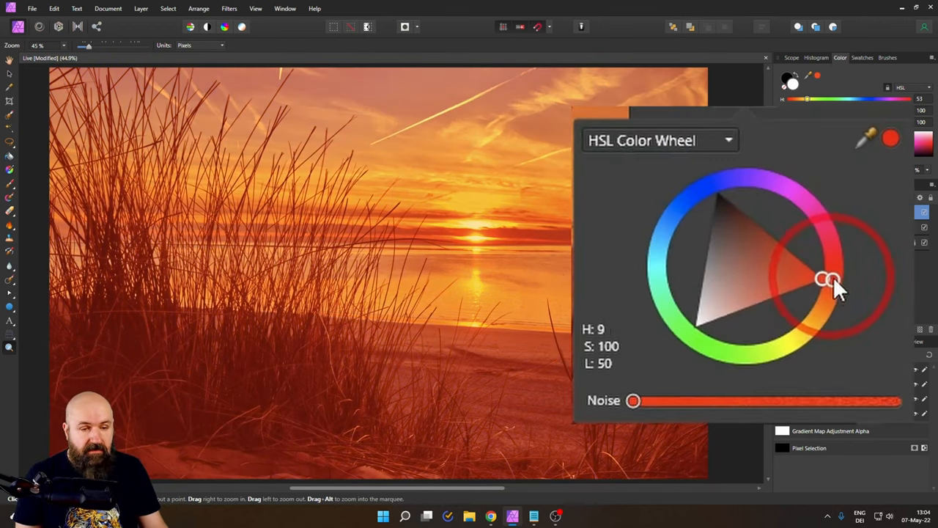
pyautogui.moveTo(832, 277); pyautogui.dragTo(828, 278)
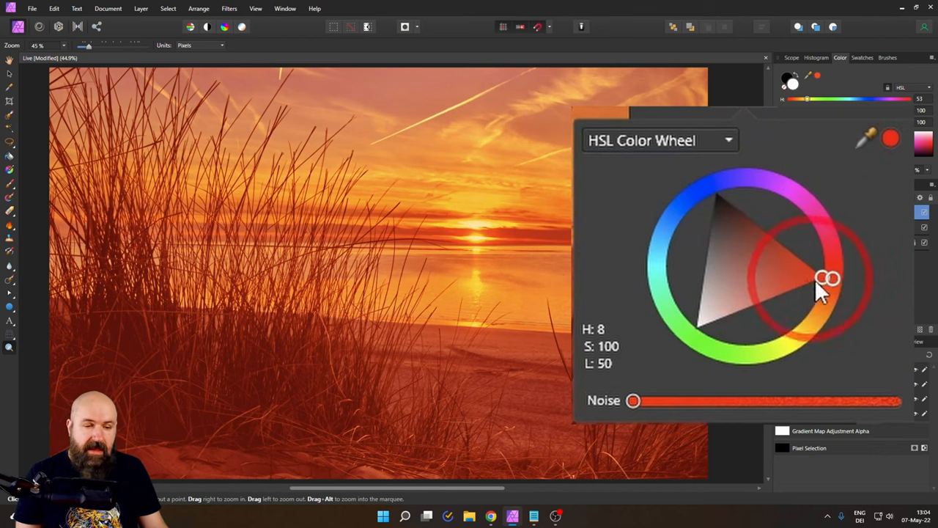
pyautogui.moveTo(827, 277); pyautogui.dragTo(735, 249)
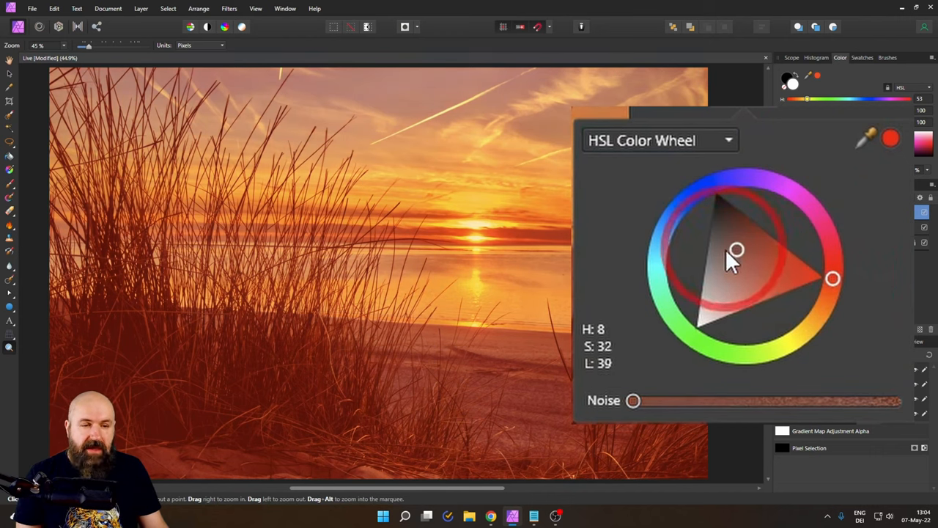
pyautogui.moveTo(736, 249); pyautogui.dragTo(735, 250)
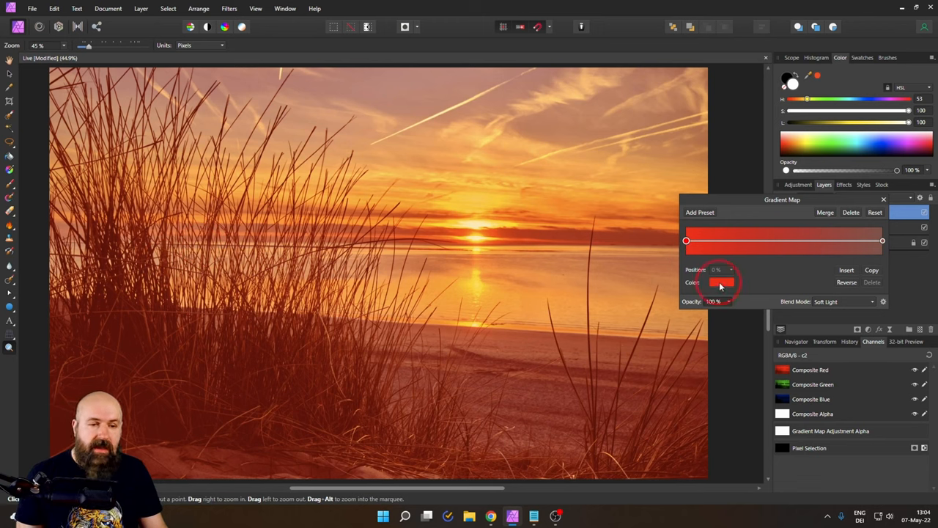
# Retint one gradient end to a desaturated muted brown.
pyautogui.click(721, 281)
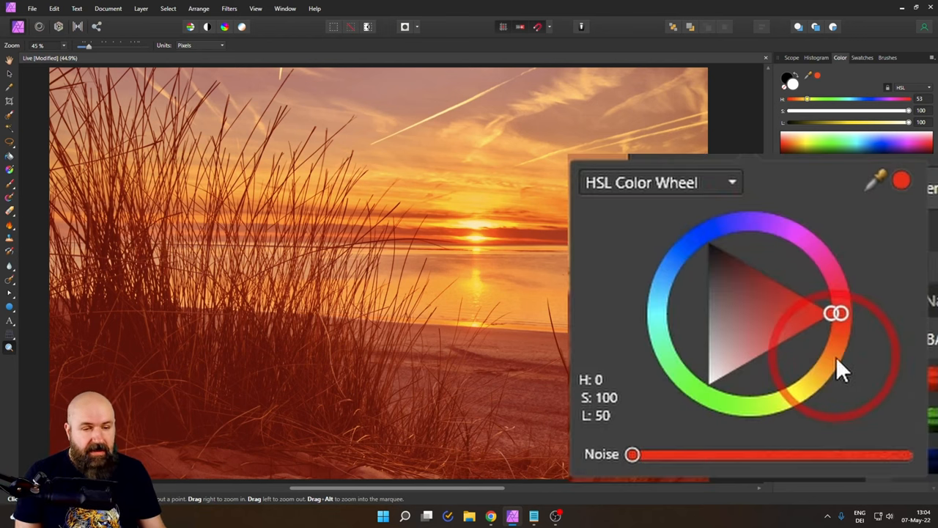
pyautogui.moveTo(836, 314); pyautogui.dragTo(833, 344)
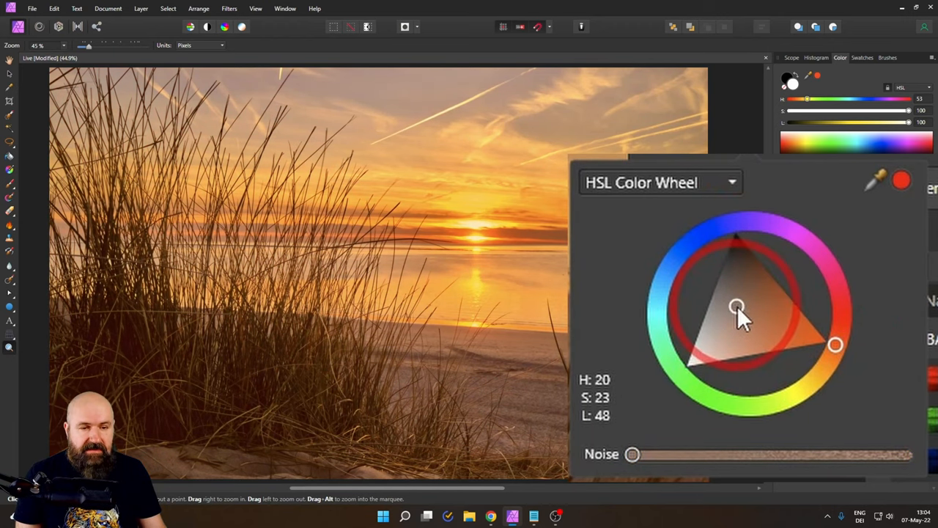
pyautogui.moveTo(736, 307); pyautogui.dragTo(740, 317)
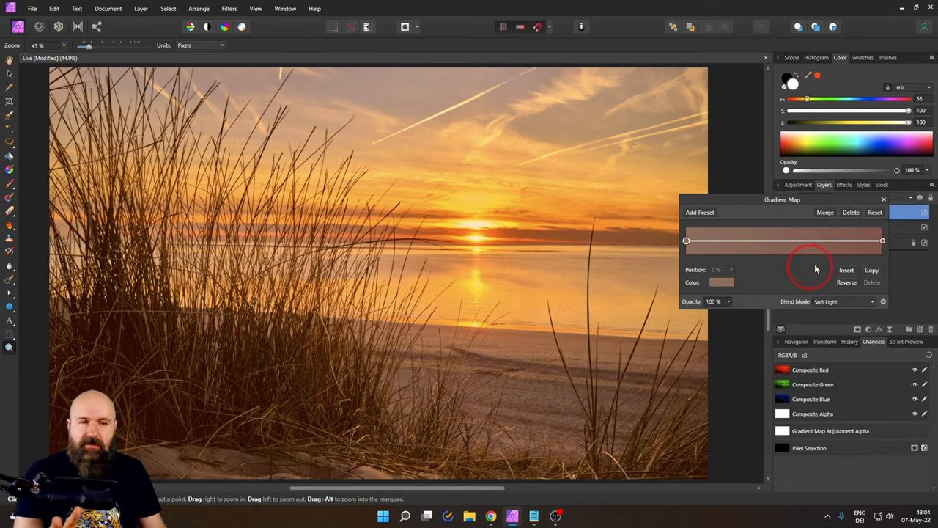
# Shift the other gradient end's hue toward a dusky pinkish mauve.
pyautogui.click(721, 283)
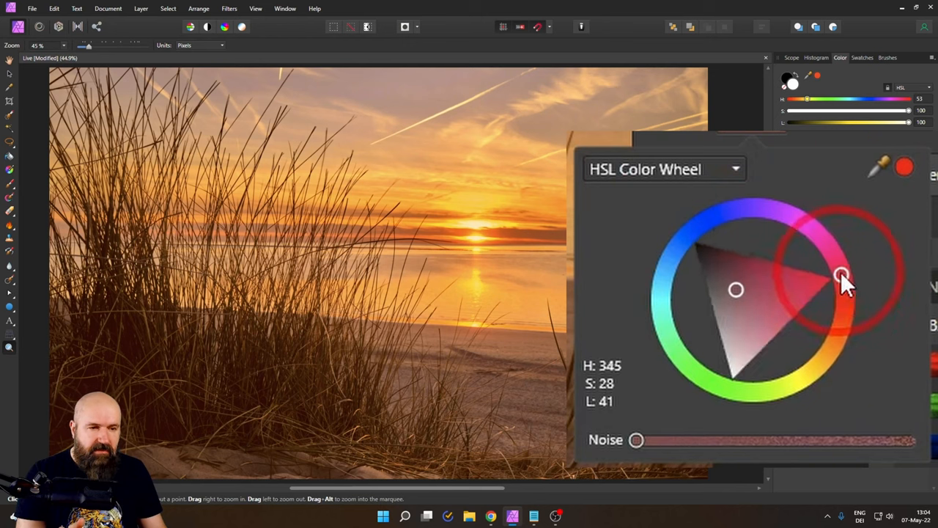
pyautogui.moveTo(841, 276); pyautogui.dragTo(841, 264)
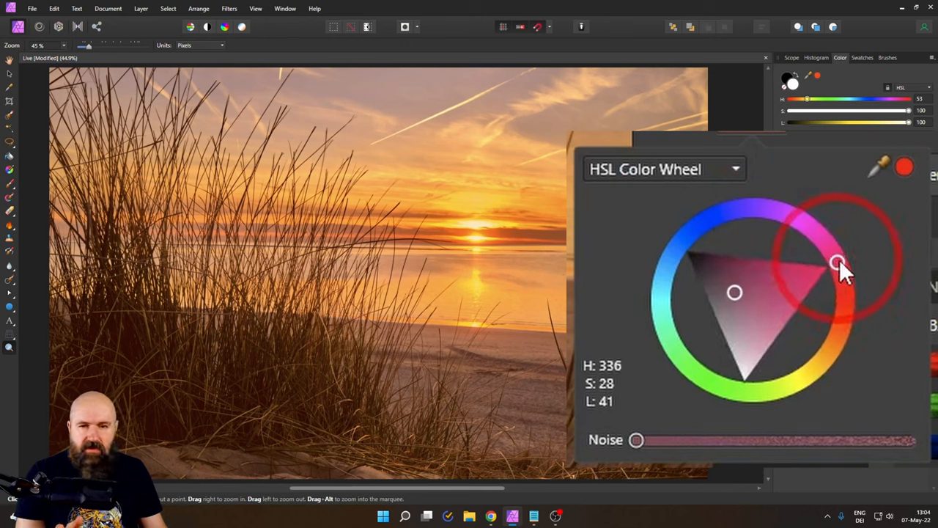
pyautogui.moveTo(834, 262); pyautogui.dragTo(836, 263)
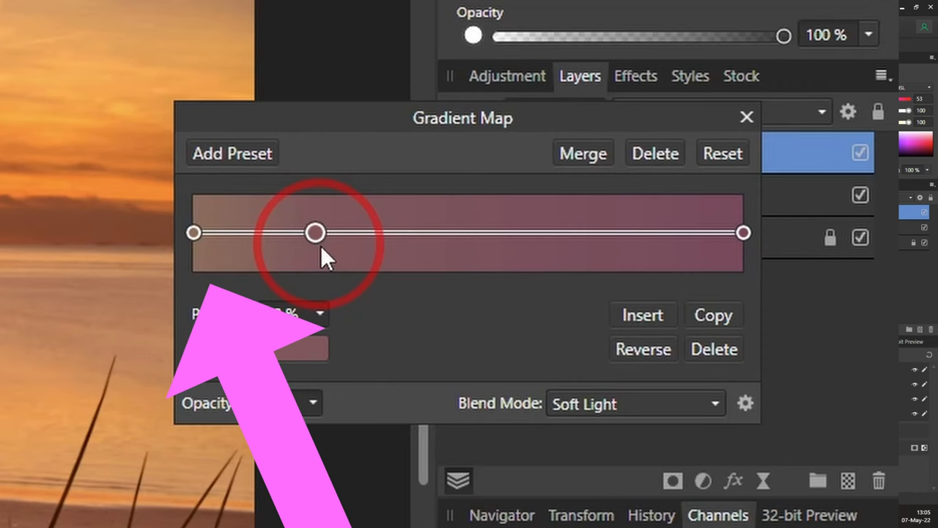
# Insert a new gradient stop and colour it a soft muted blue.
pyautogui.click(317, 232)
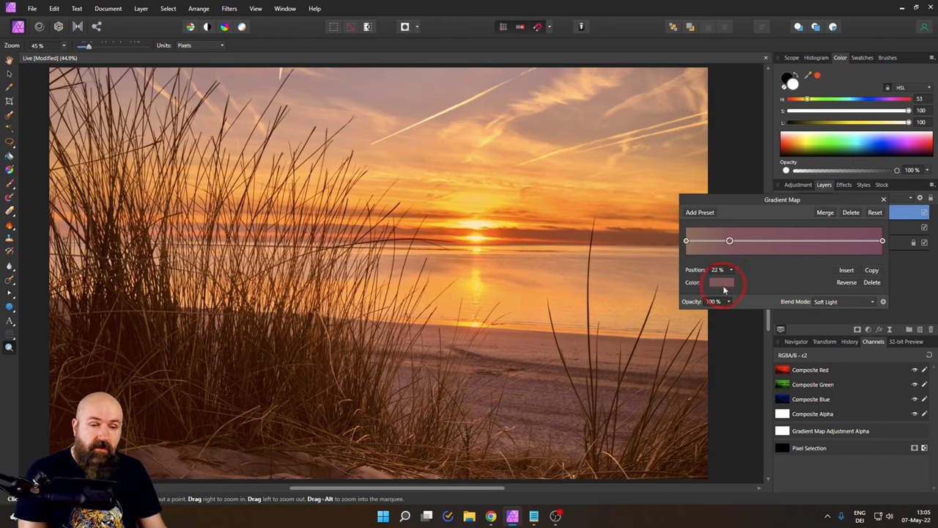
pyautogui.click(721, 281)
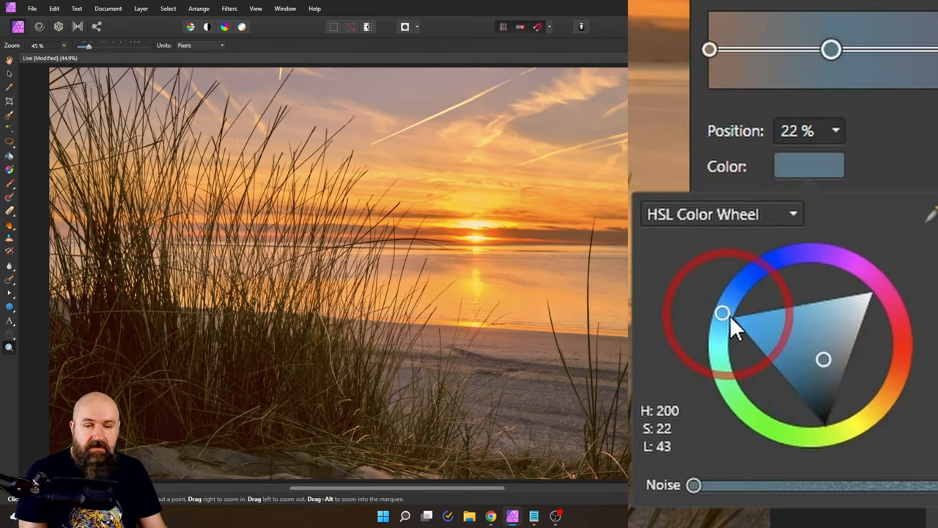
pyautogui.moveTo(721, 311); pyautogui.dragTo(815, 351)
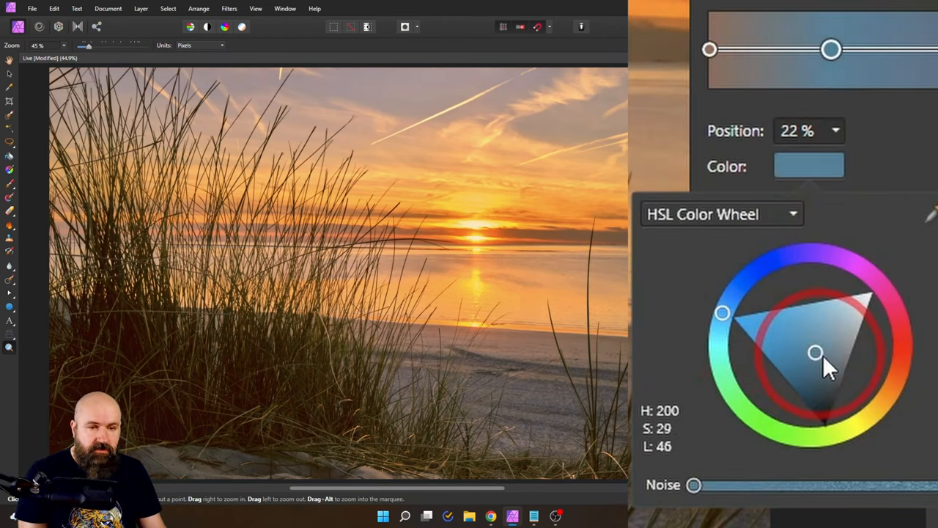
pyautogui.moveTo(815, 352); pyautogui.dragTo(815, 360)
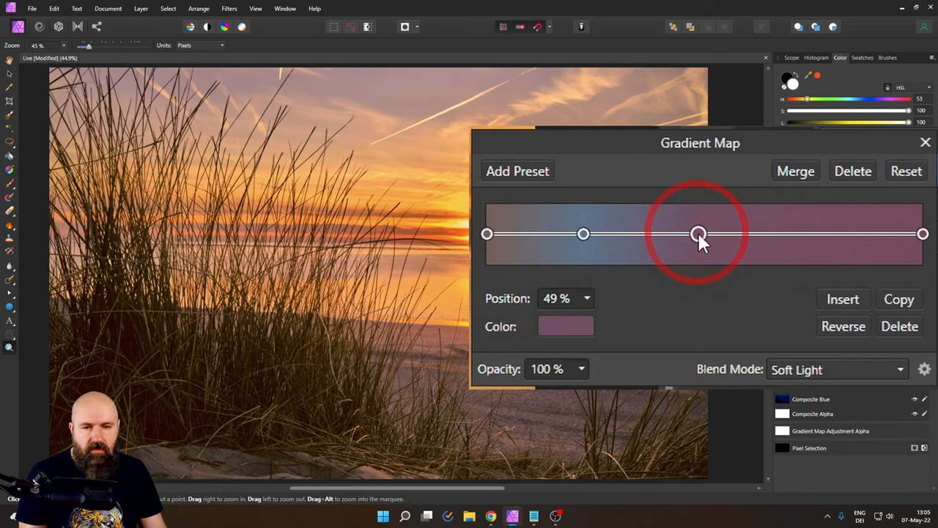
# Add another stop near the middle, move it to about 55%, and close the gradient map.
pyautogui.moveTo(698, 233); pyautogui.dragTo(666, 233)
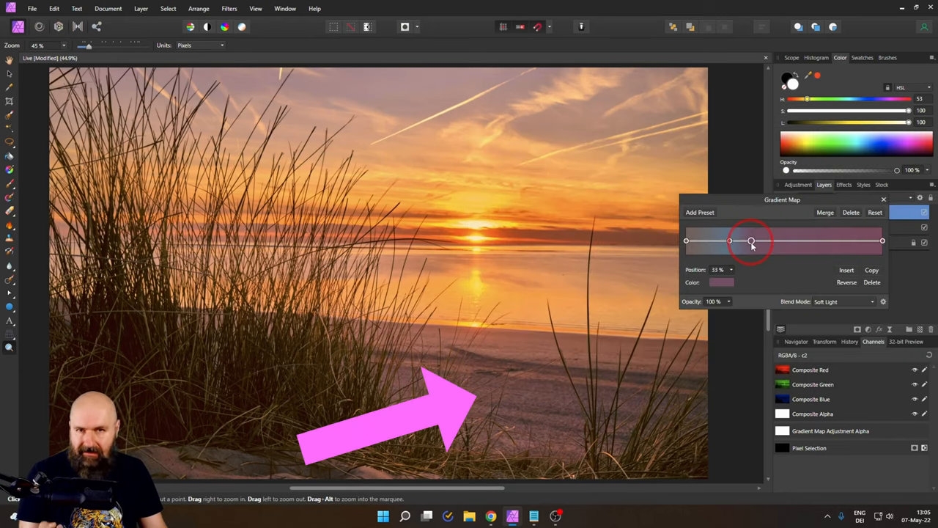
pyautogui.moveTo(751, 240); pyautogui.dragTo(791, 241)
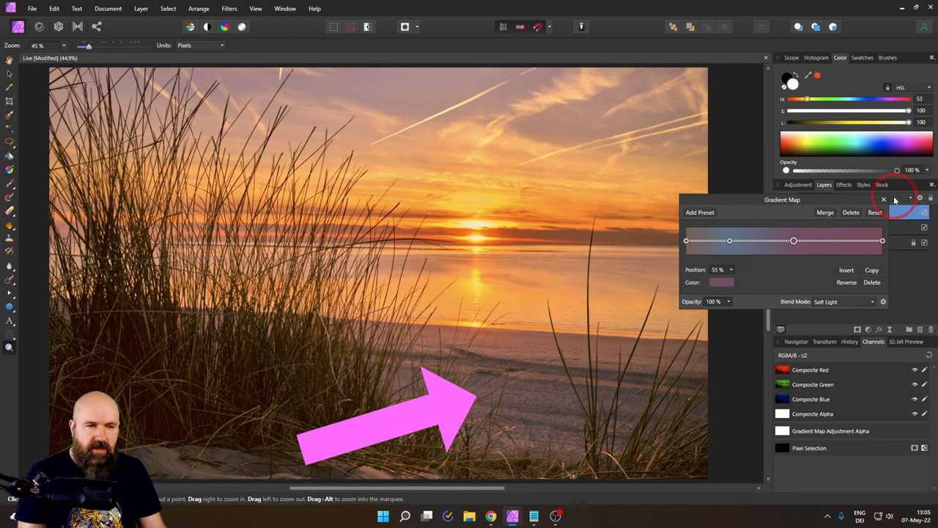
pyautogui.click(884, 199)
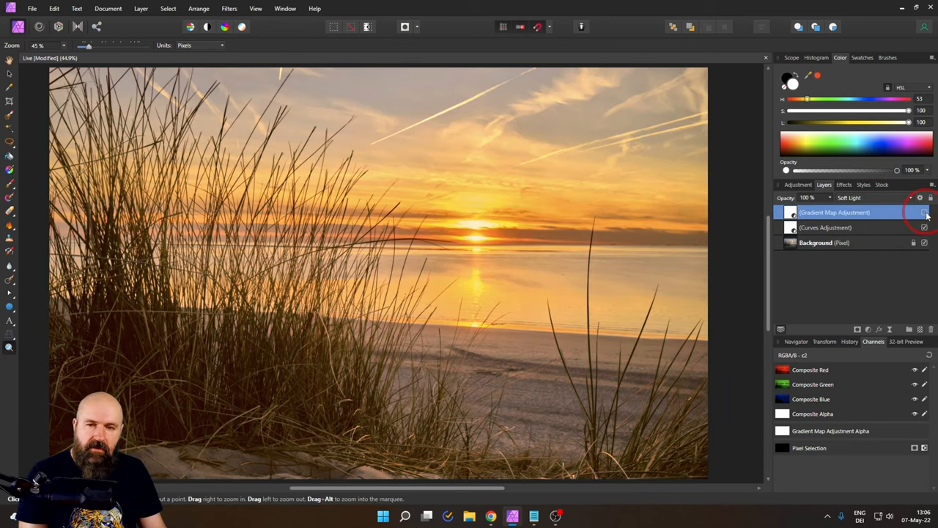
# Bring up the adjustment list from the Layers panel.
pyautogui.click(923, 213)
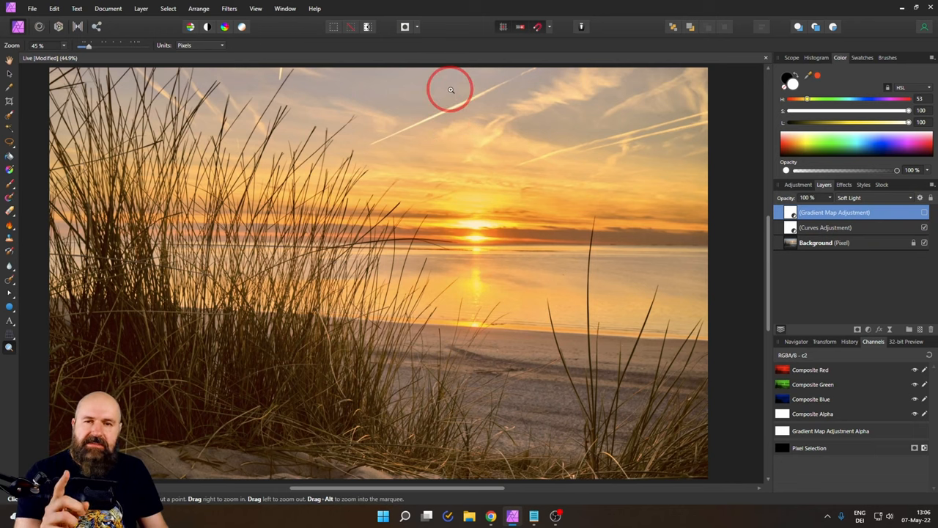
pyautogui.moveTo(684, 230)
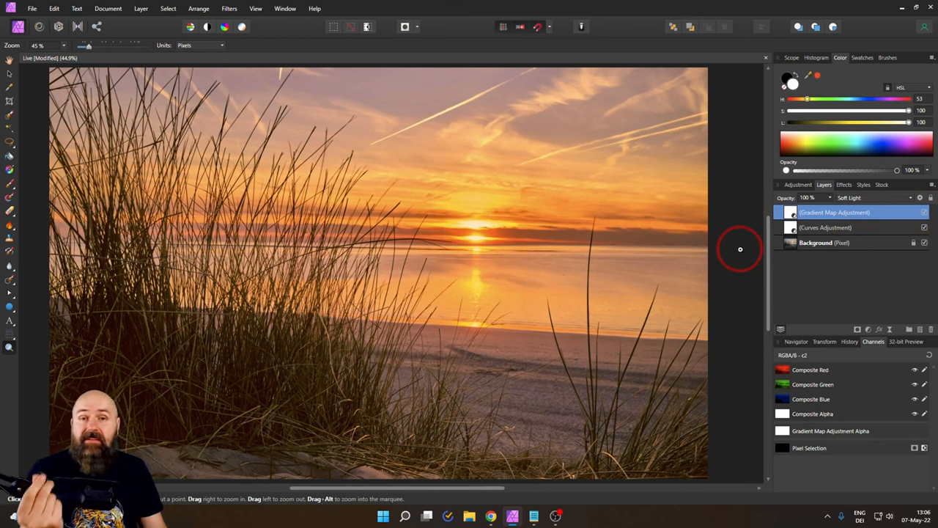
pyautogui.moveTo(739, 241)
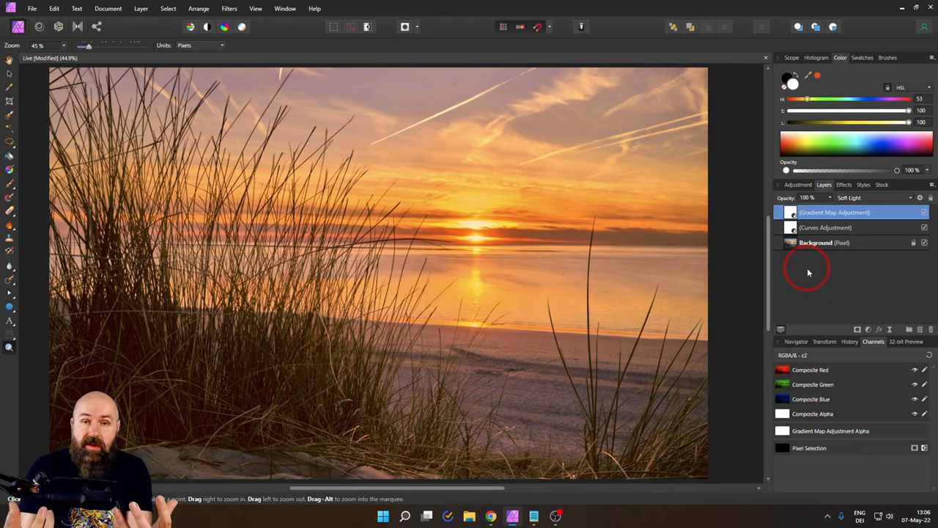
pyautogui.moveTo(818, 302)
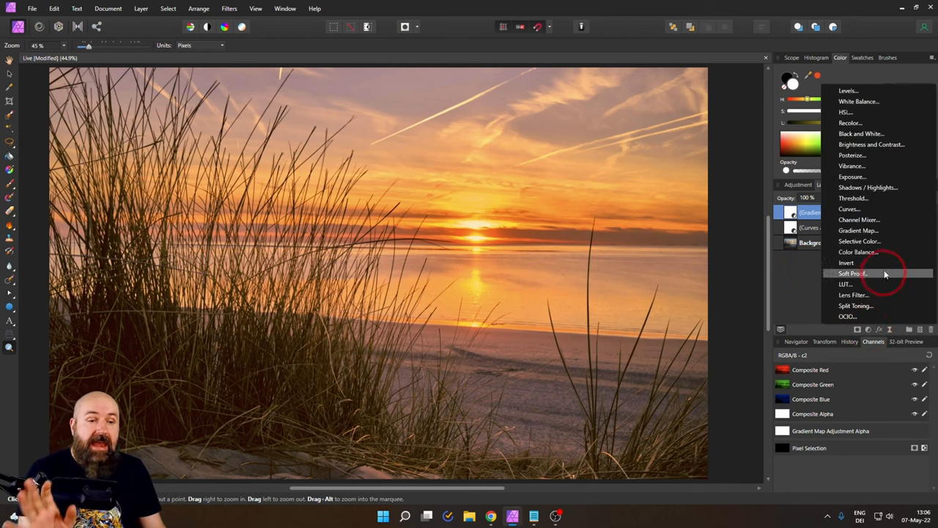
# Add a second Curves adjustment and lift the midtones on its LAB Lightness channel.
pyautogui.click(850, 208)
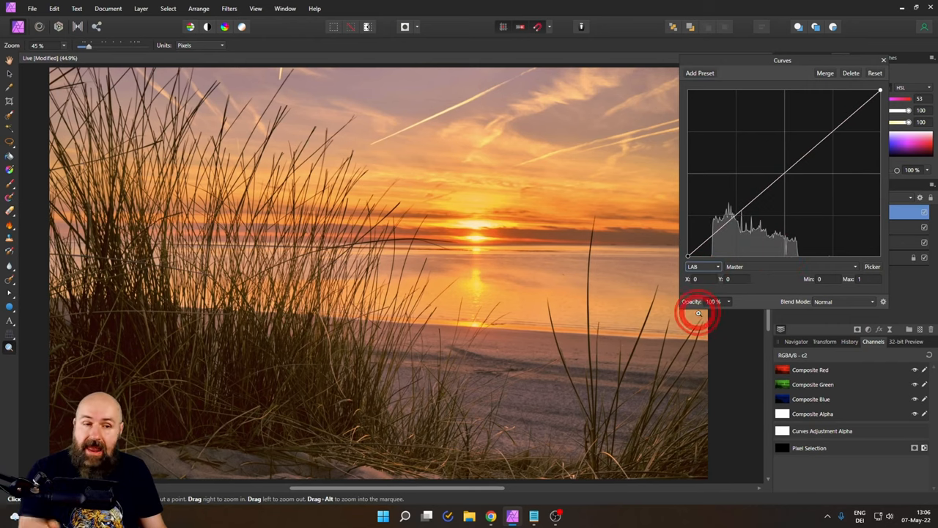
pyautogui.click(733, 267)
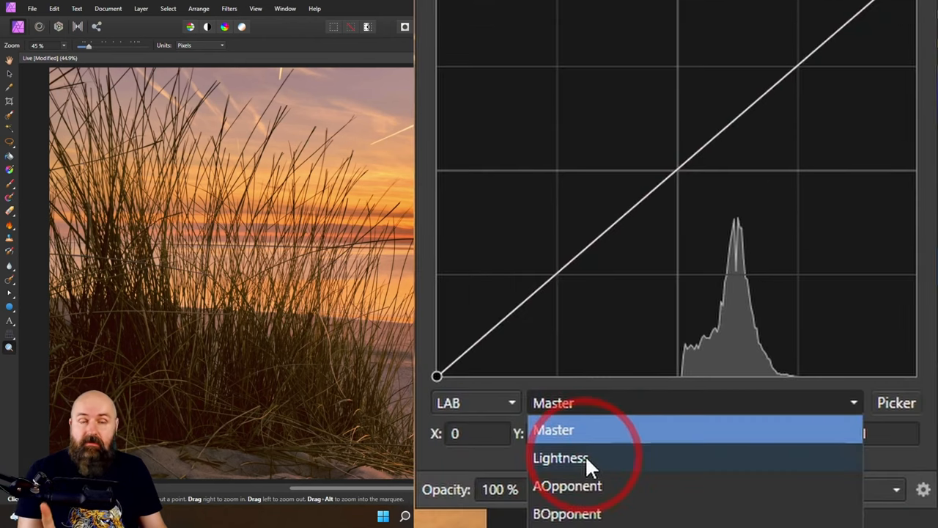
pyautogui.click(560, 458)
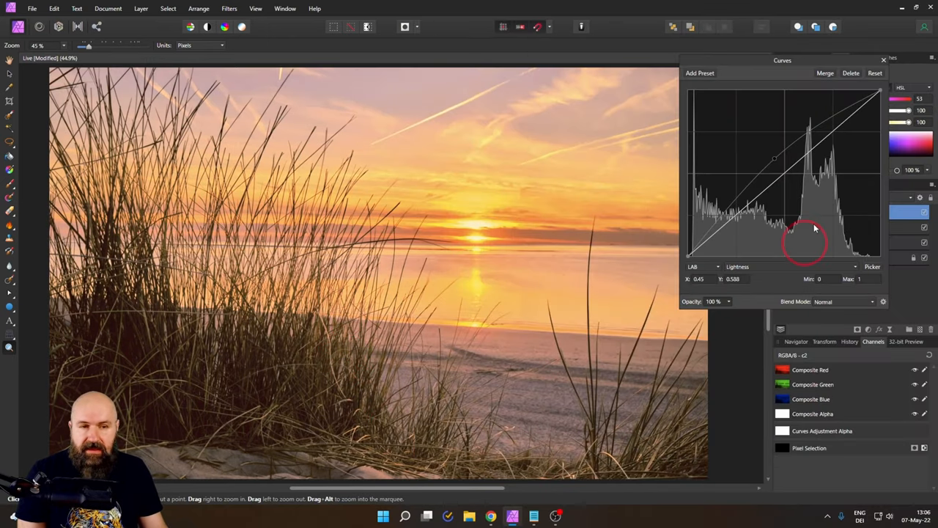
pyautogui.moveTo(804, 234); pyautogui.dragTo(775, 159)
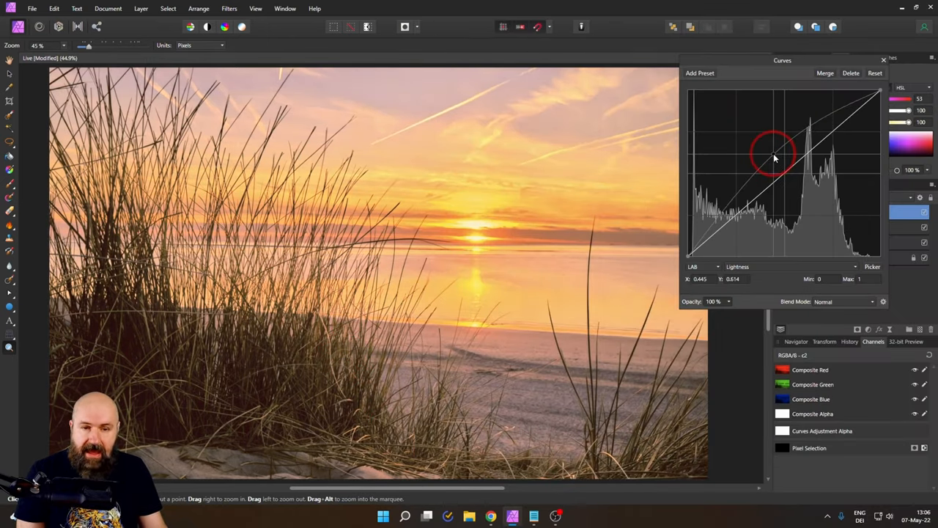
pyautogui.moveTo(774, 154); pyautogui.dragTo(780, 160)
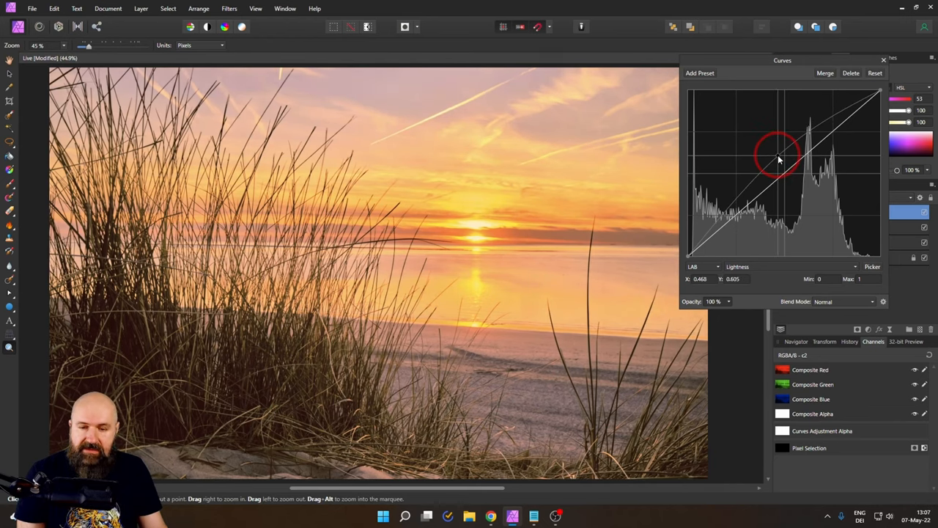
pyautogui.moveTo(779, 160); pyautogui.dragTo(780, 155)
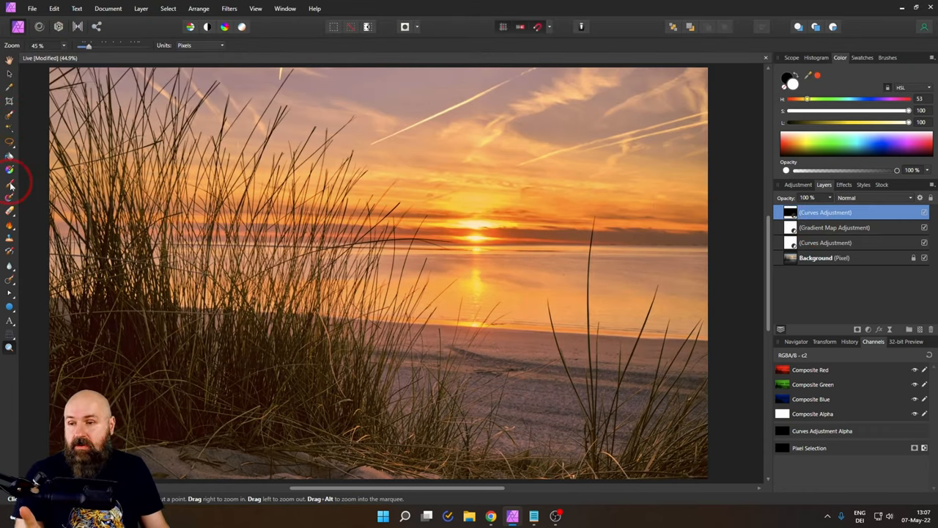
# Select the Paint Brush Tool to paint the Curves adjustment's mask over the grass.
pyautogui.click(10, 185)
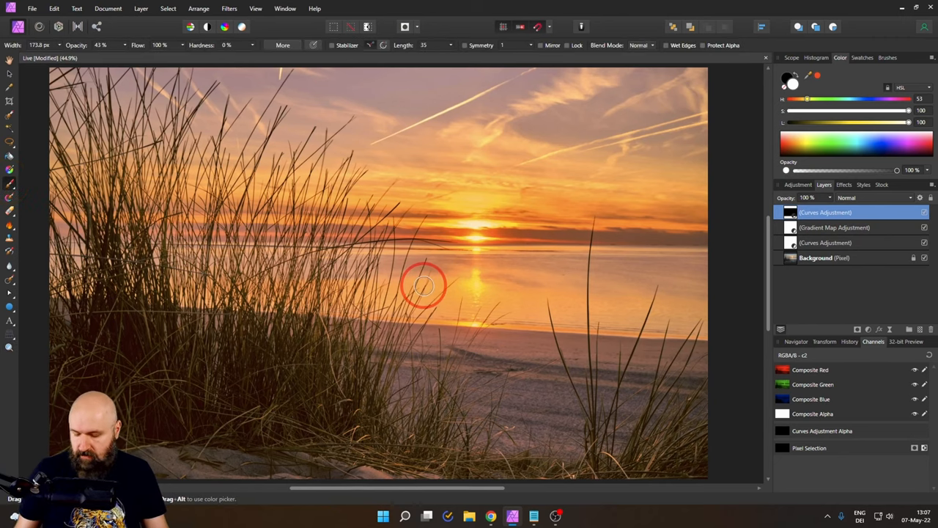
pyautogui.moveTo(476, 349)
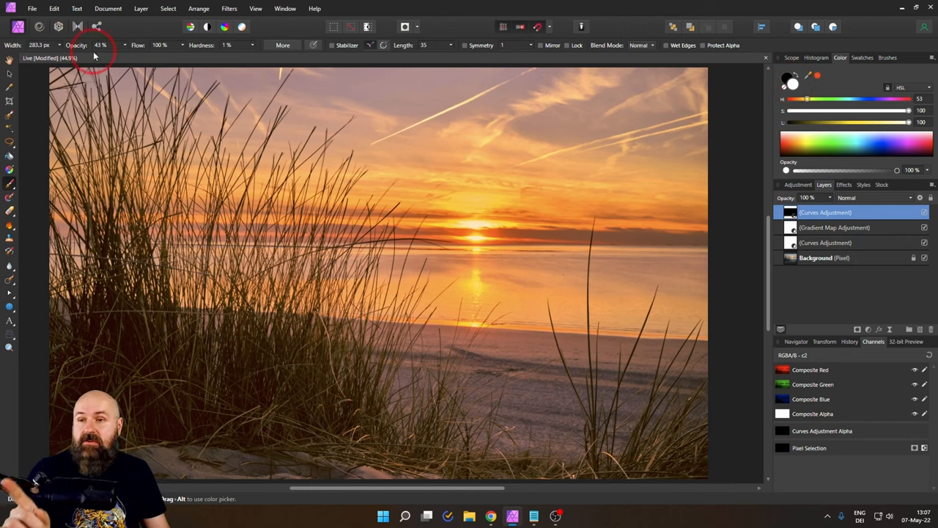
pyautogui.moveTo(99, 44)
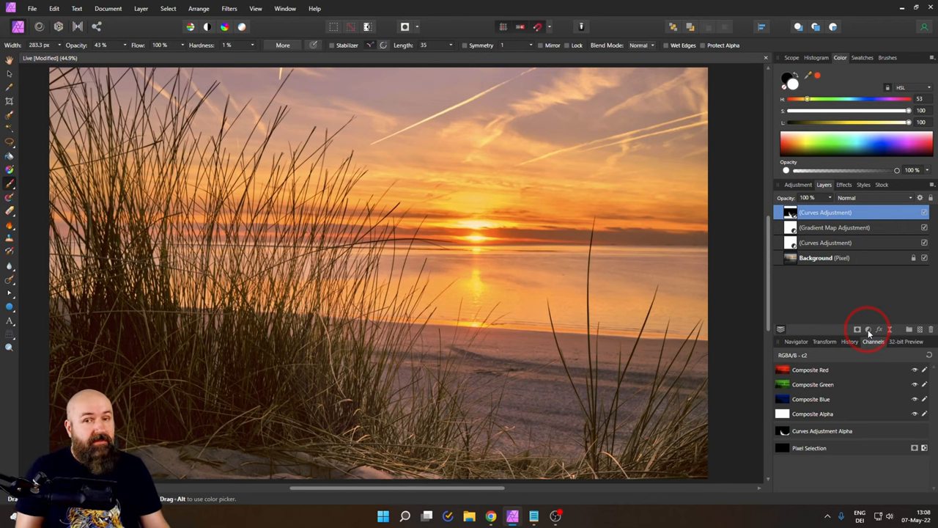
# Add a Selective Color adjustment and give the Reds 25% black plus extra magenta.
pyautogui.click(868, 329)
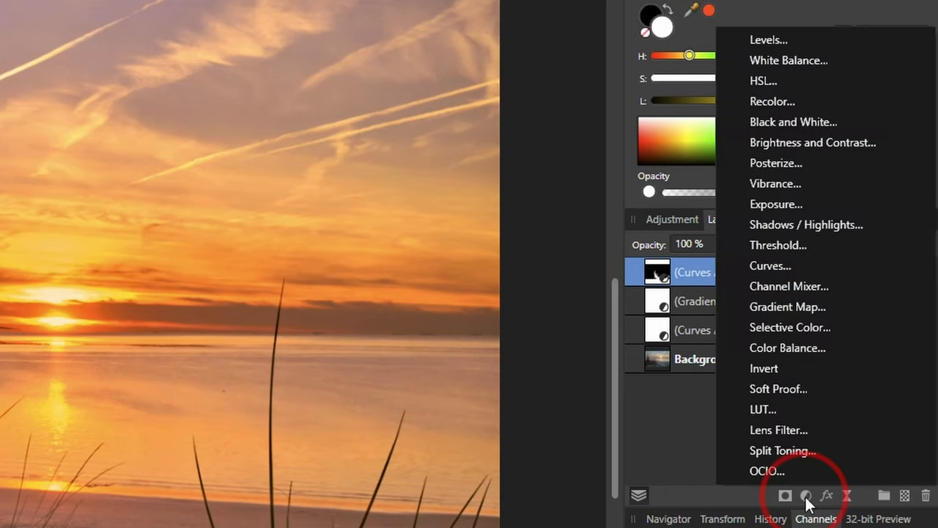
pyautogui.moveTo(789, 327)
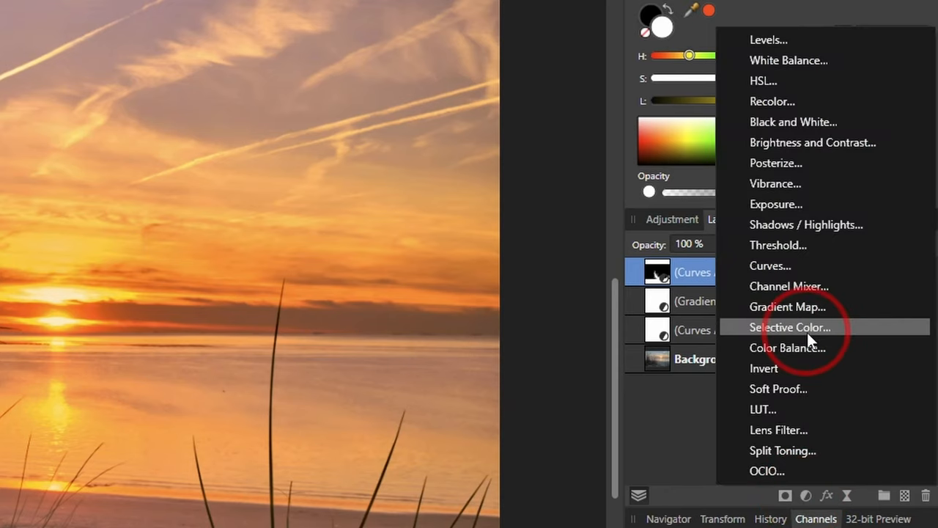
pyautogui.click(789, 327)
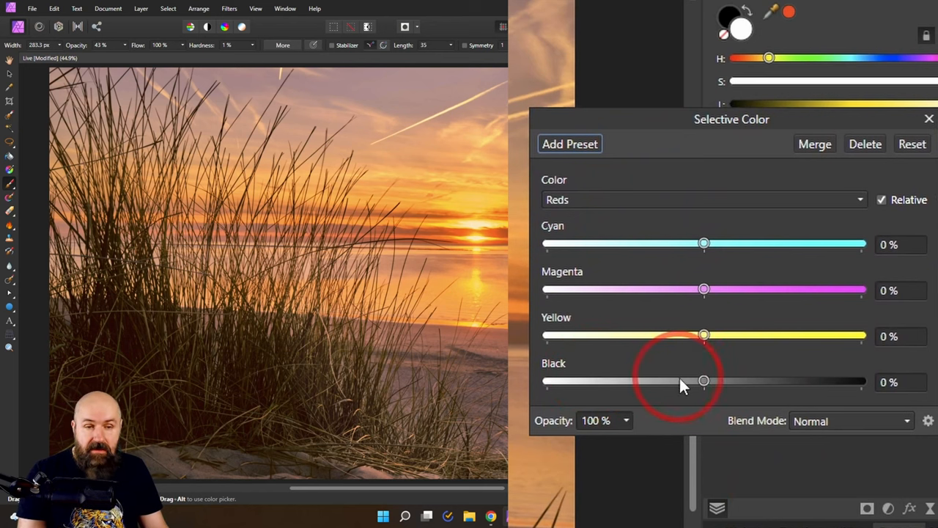
pyautogui.moveTo(721, 387)
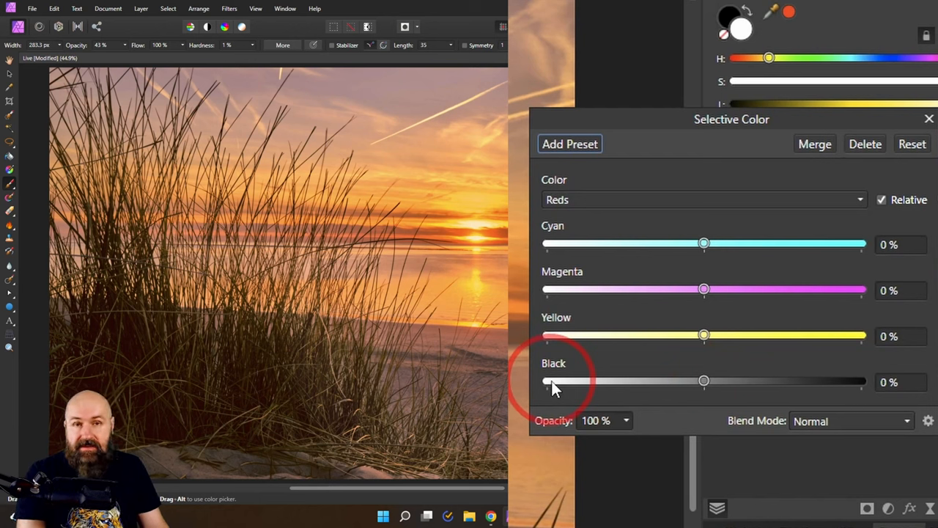
pyautogui.moveTo(865, 392)
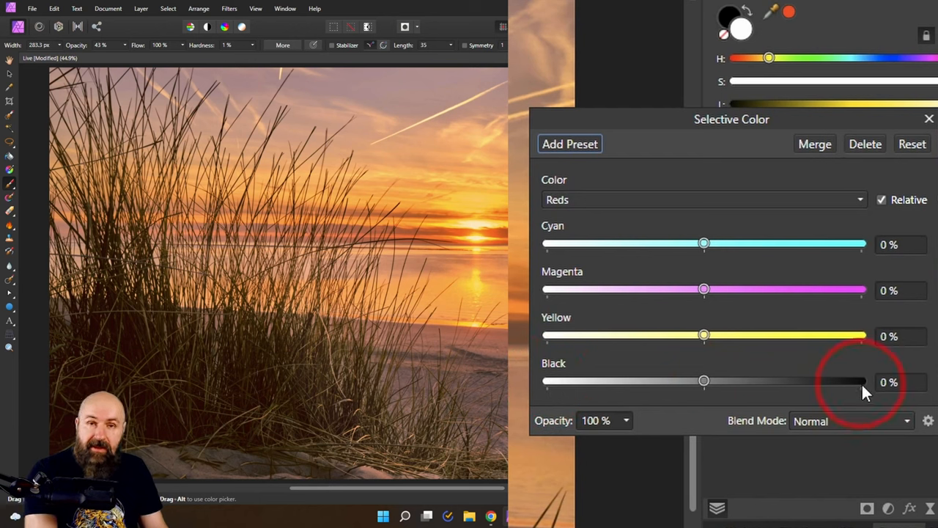
pyautogui.moveTo(863, 381); pyautogui.dragTo(711, 381)
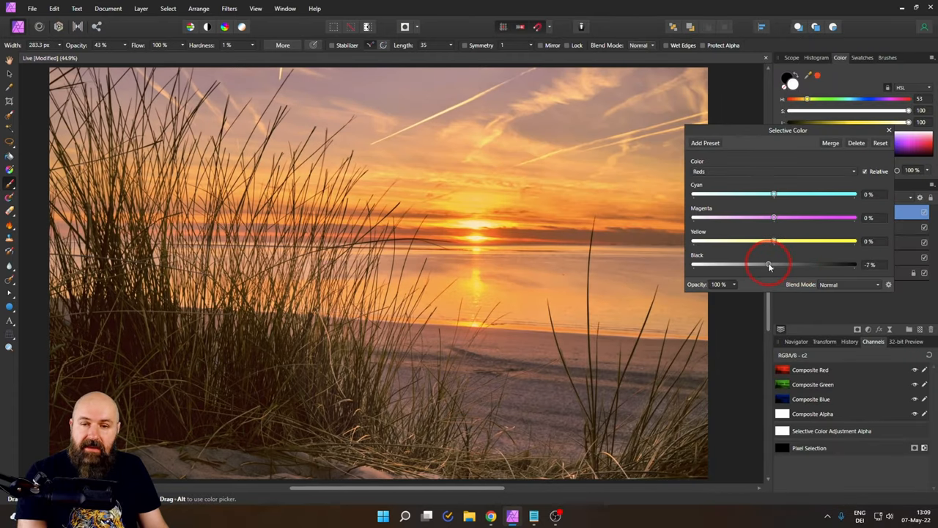
pyautogui.moveTo(769, 264); pyautogui.dragTo(785, 263)
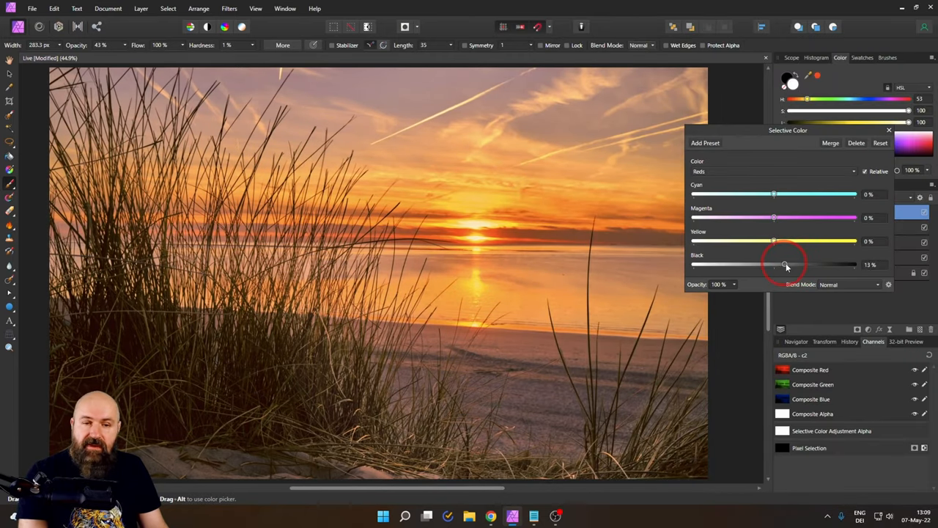
pyautogui.moveTo(785, 264); pyautogui.dragTo(793, 264)
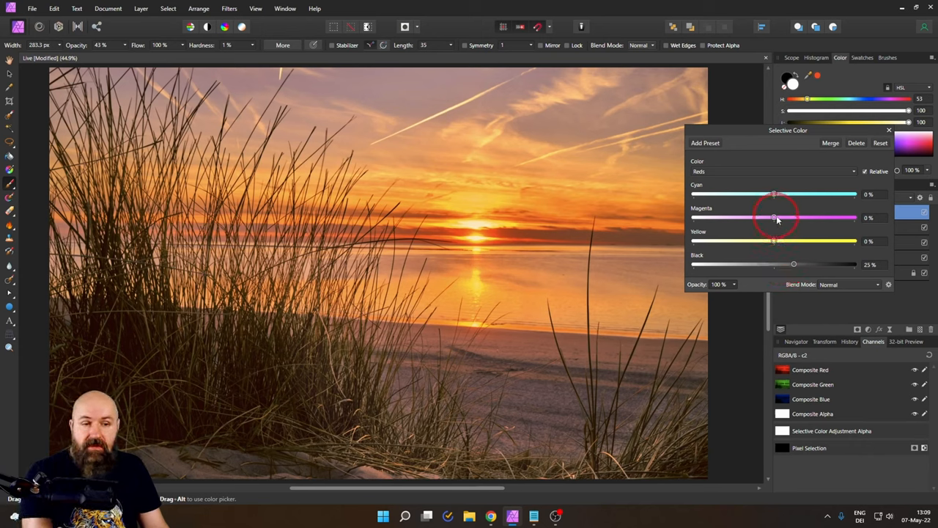
pyautogui.moveTo(774, 217); pyautogui.dragTo(784, 217)
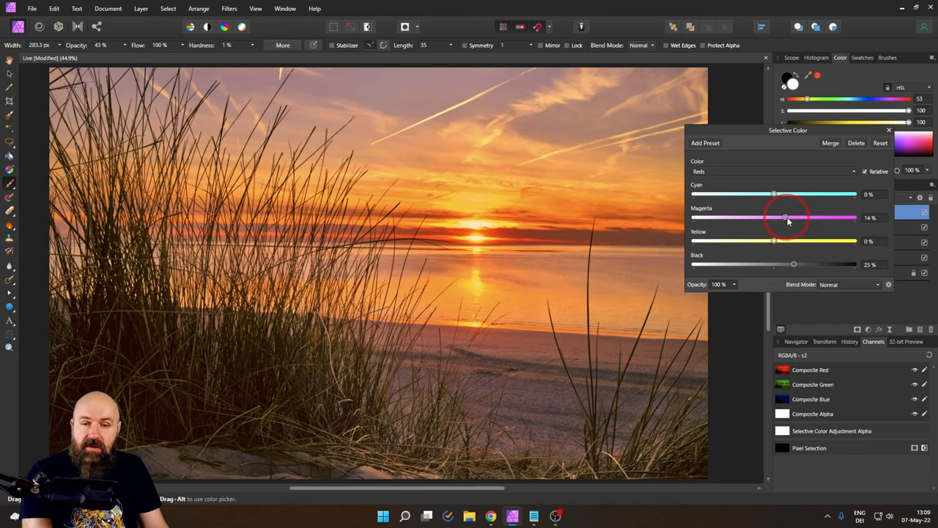
pyautogui.moveTo(785, 216); pyautogui.dragTo(782, 217)
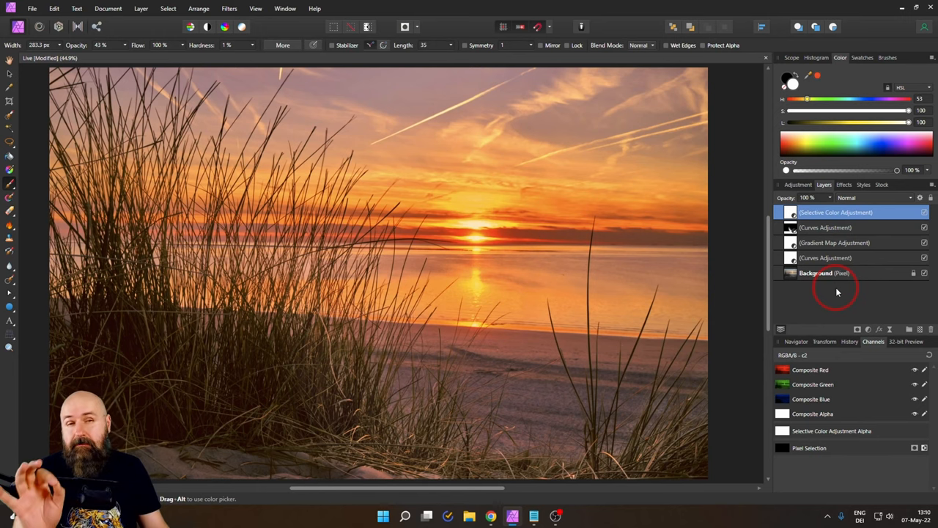
pyautogui.moveTo(859, 323)
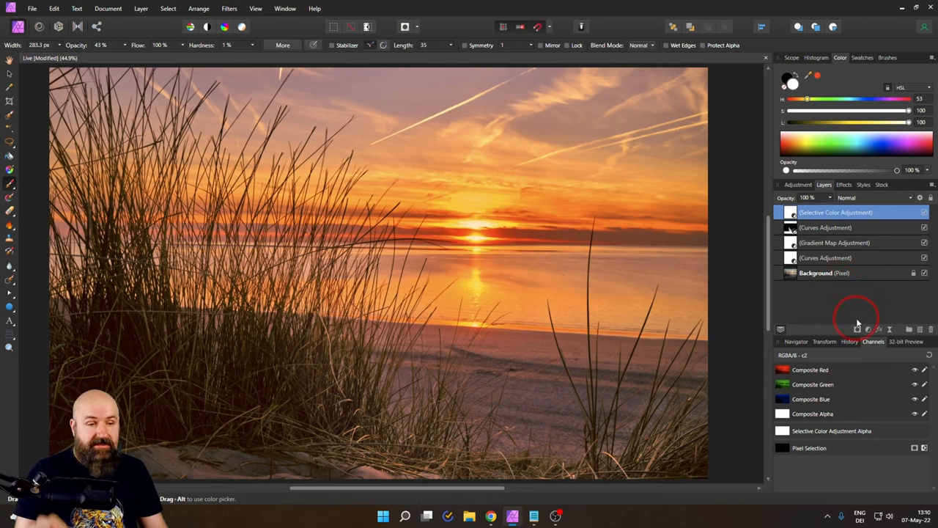
# Add a Levels adjustment and pull its White Level down to about 90% to brighten the image.
pyautogui.click(856, 328)
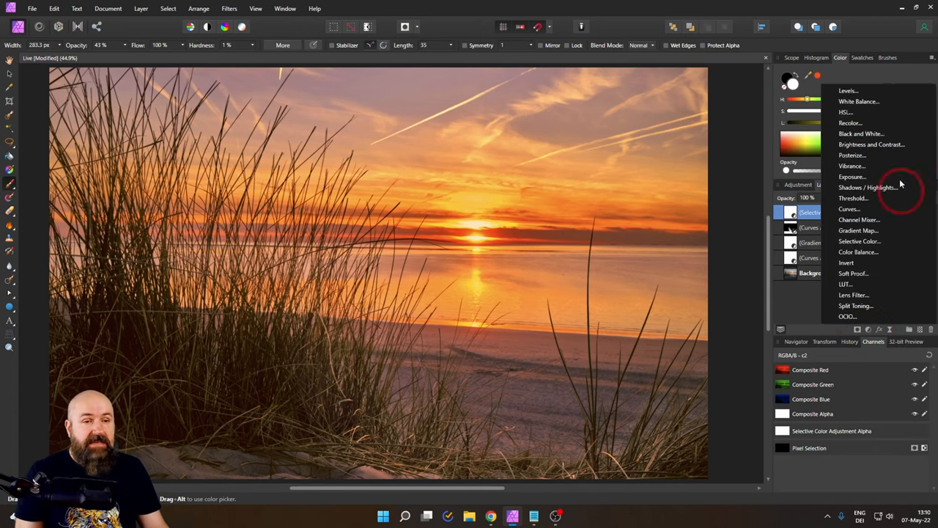
pyautogui.click(847, 91)
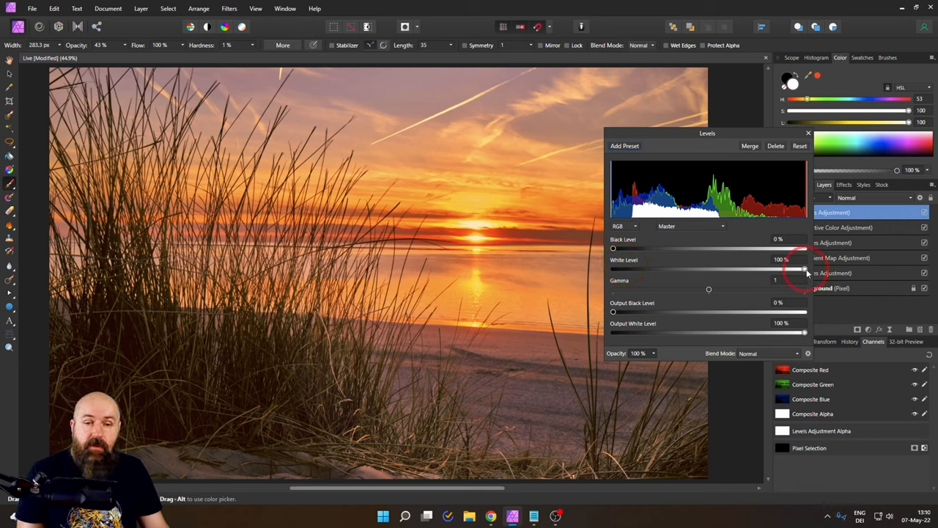
pyautogui.moveTo(806, 270); pyautogui.dragTo(799, 269)
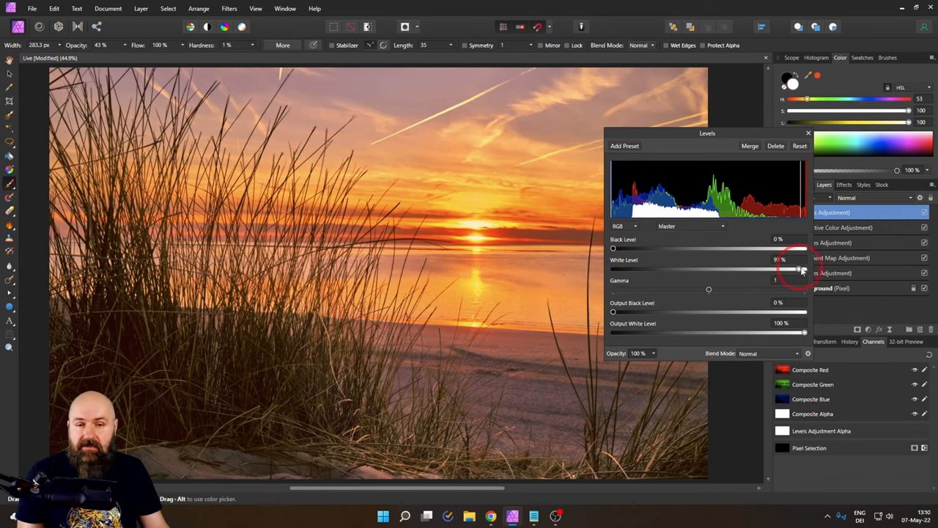
pyautogui.moveTo(799, 270); pyautogui.dragTo(803, 270)
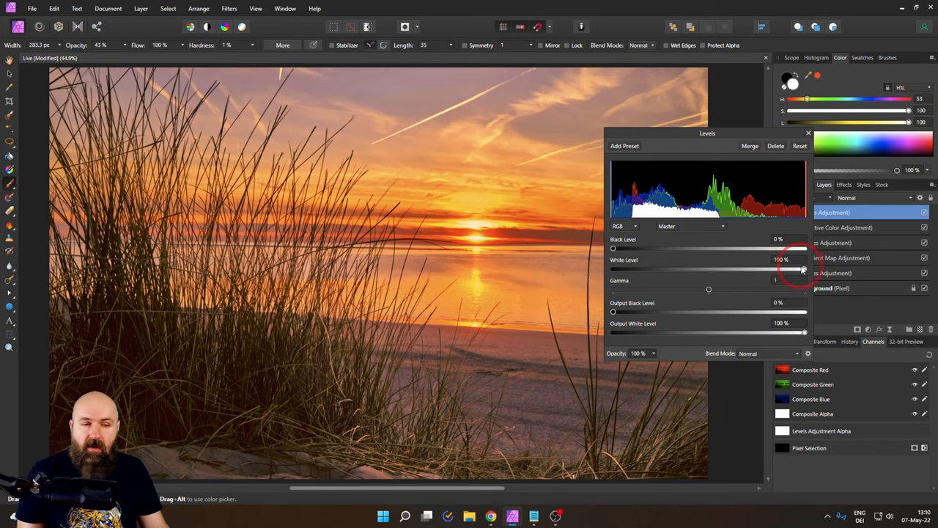
pyautogui.moveTo(803, 269); pyautogui.dragTo(797, 269)
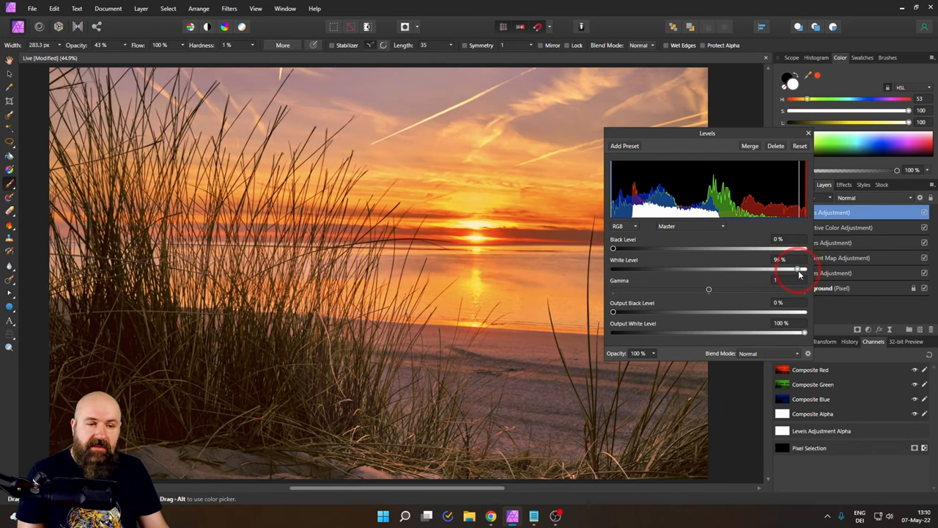
pyautogui.moveTo(798, 270); pyautogui.dragTo(785, 270)
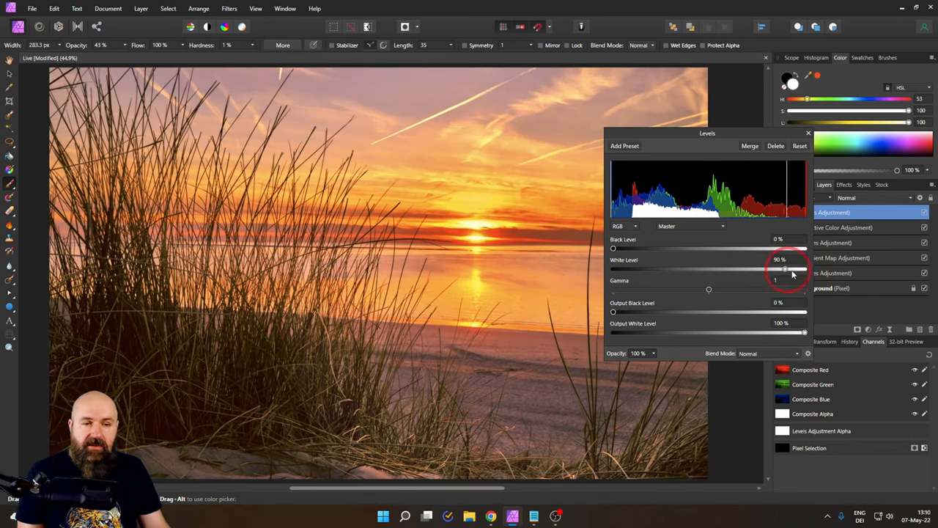
pyautogui.moveTo(785, 269); pyautogui.dragTo(791, 268)
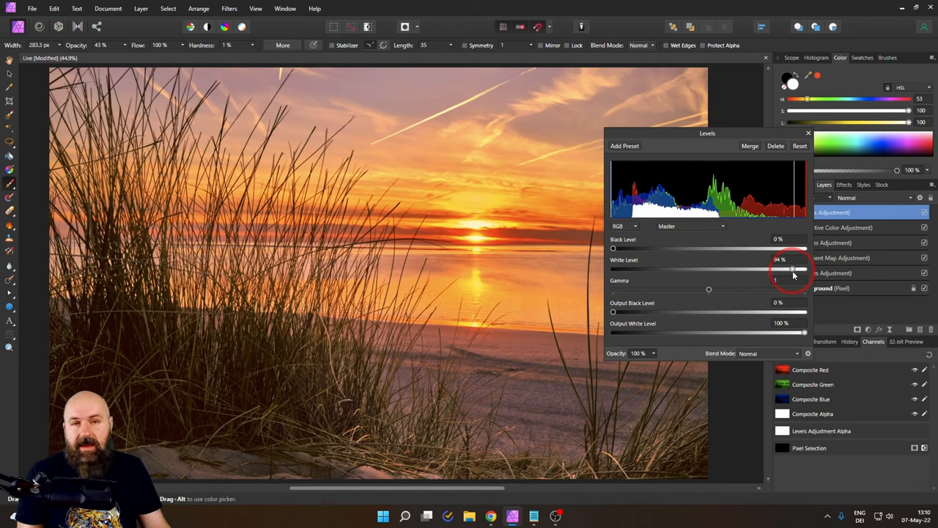
pyautogui.moveTo(792, 268); pyautogui.dragTo(789, 268)
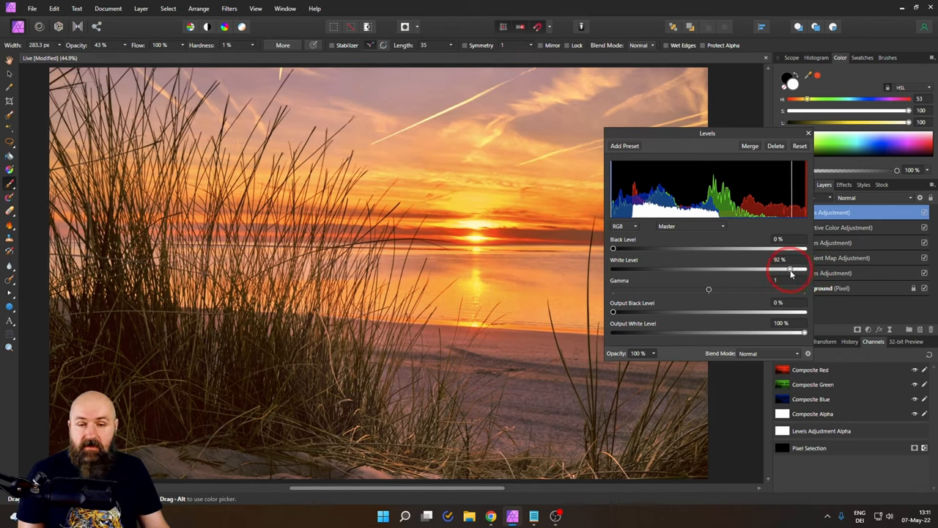
pyautogui.moveTo(790, 268); pyautogui.dragTo(785, 268)
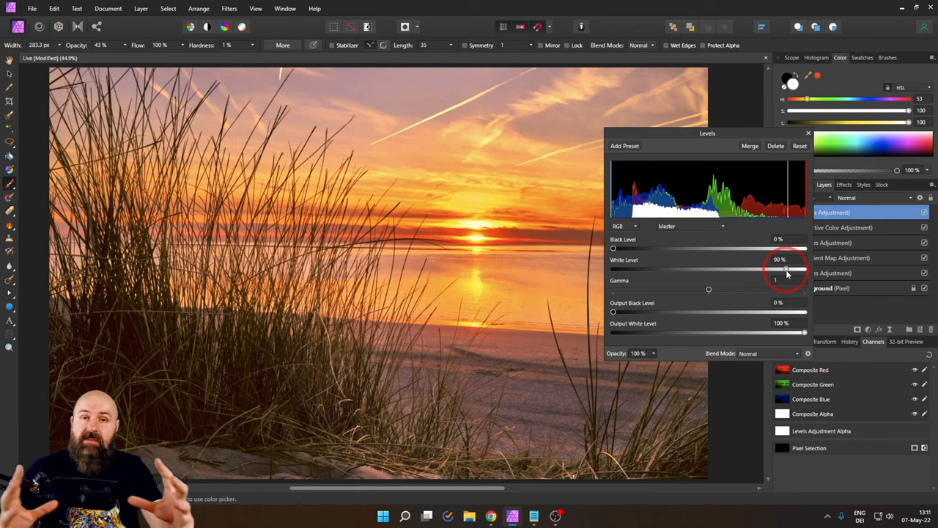